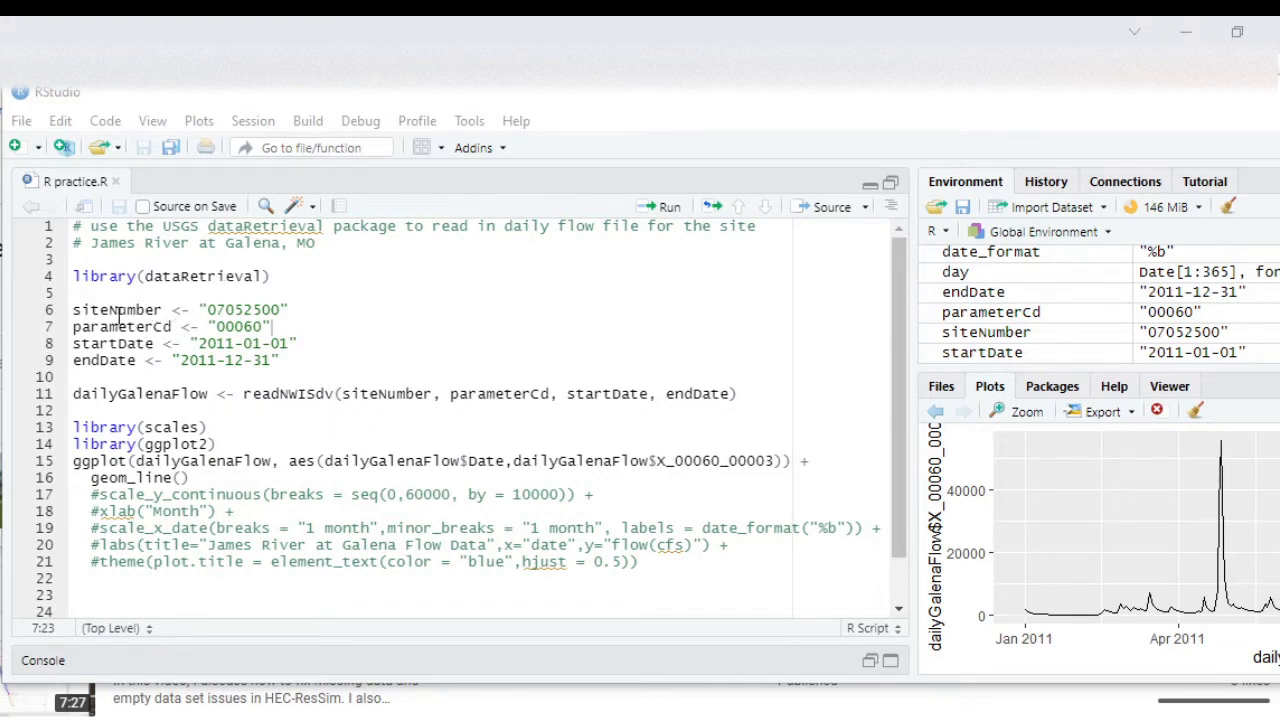
# Highlight the siteNumber variable, the site and date parameters, and the readNWISdv call assigned to dailyGalenaFlow.
pyautogui.doubleClick(90, 309)
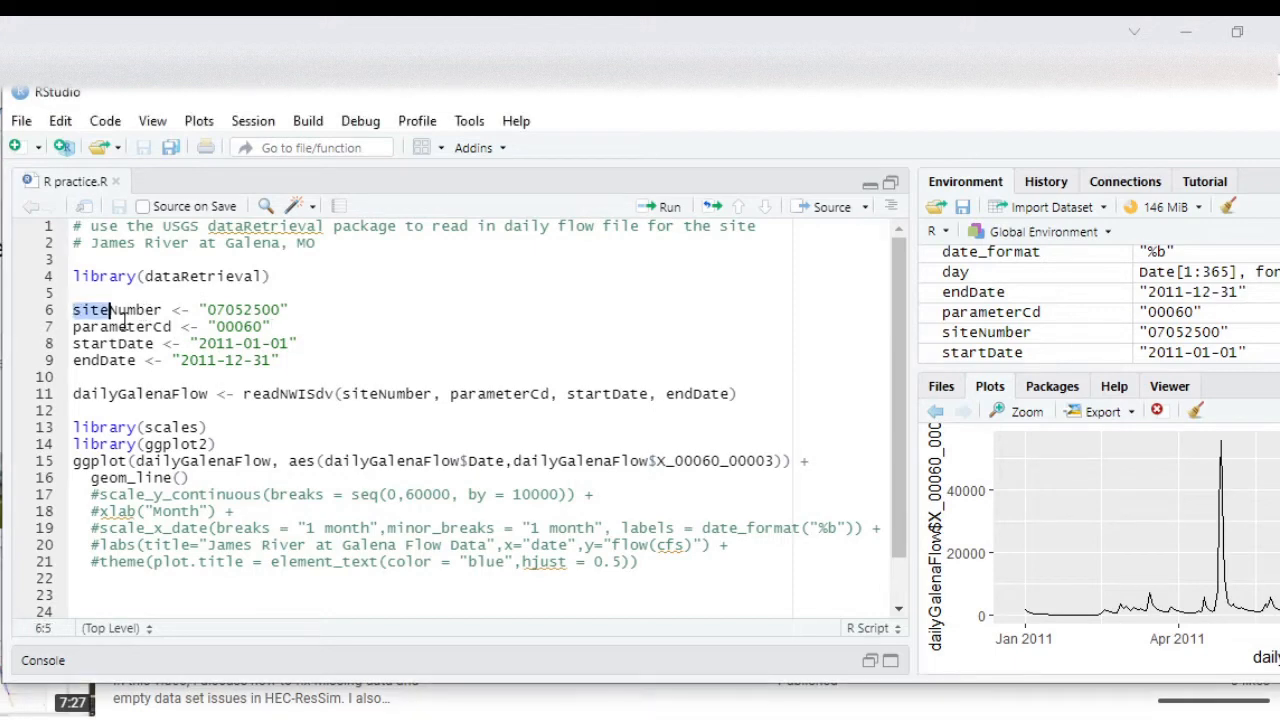
pyautogui.moveTo(72, 309); pyautogui.dragTo(282, 360)
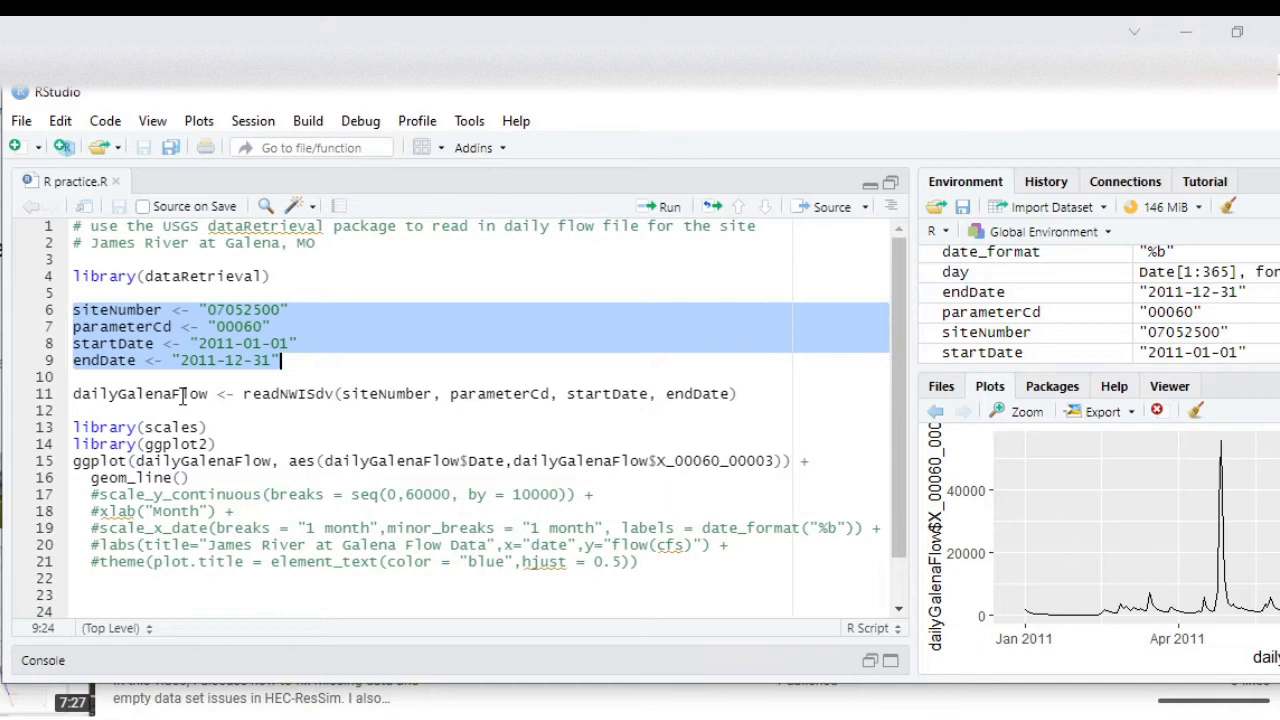
pyautogui.click(245, 394)
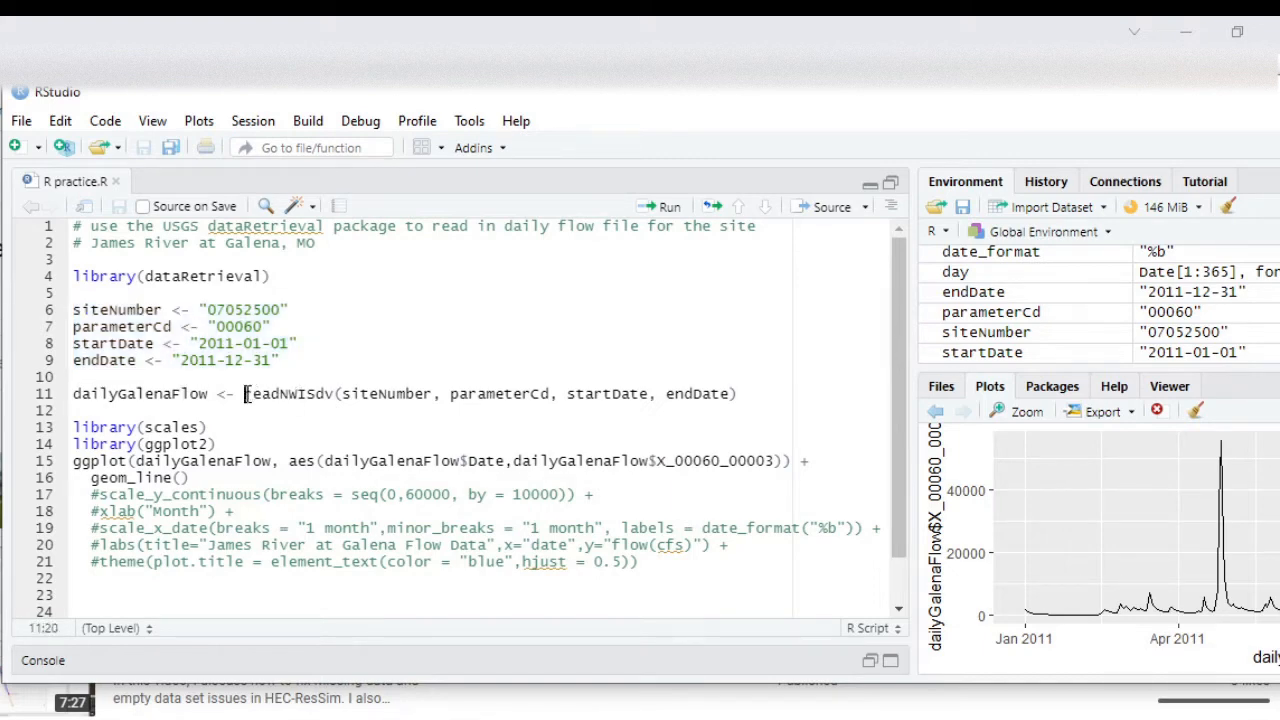
pyautogui.doubleClick(290, 393)
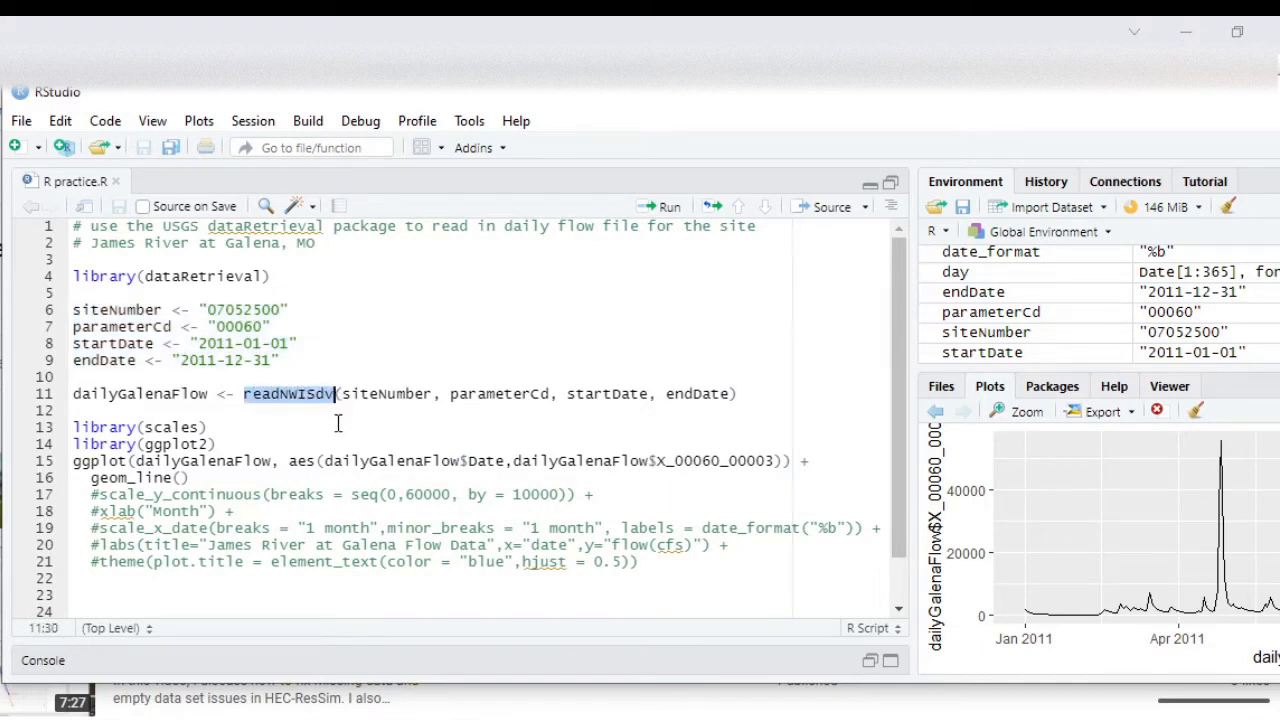
pyautogui.moveTo(585, 394)
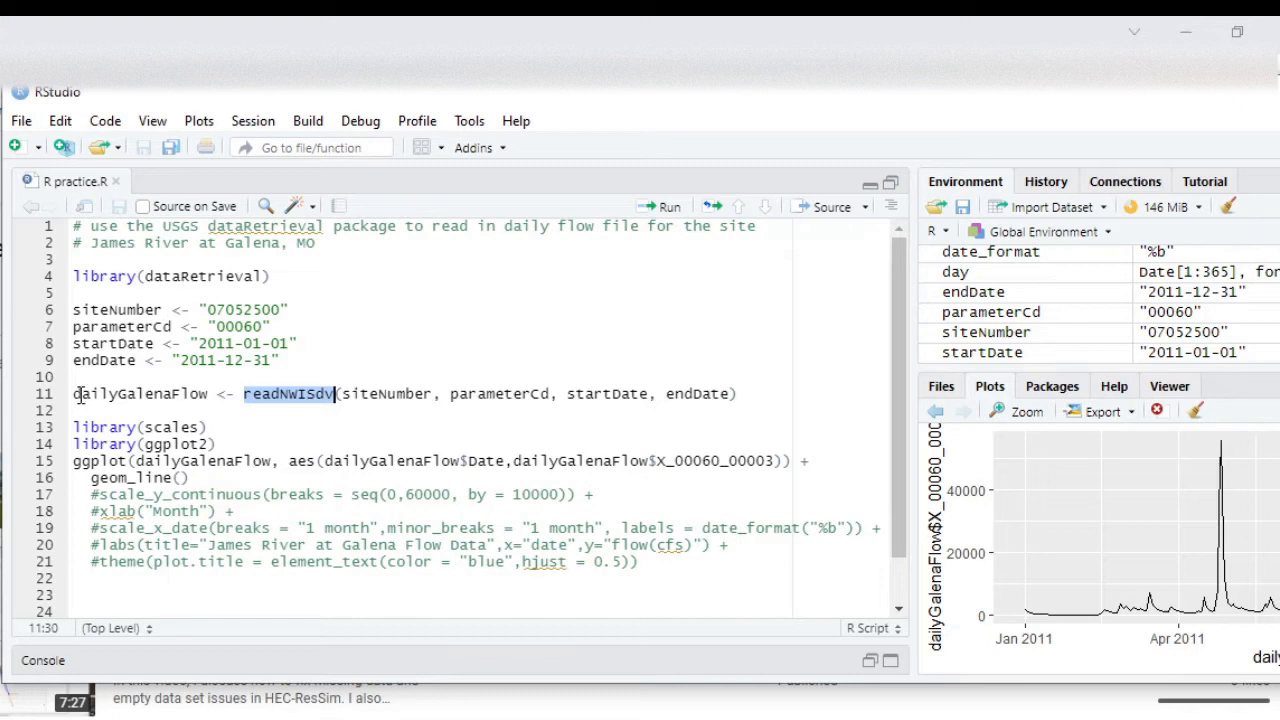
pyautogui.doubleClick(140, 394)
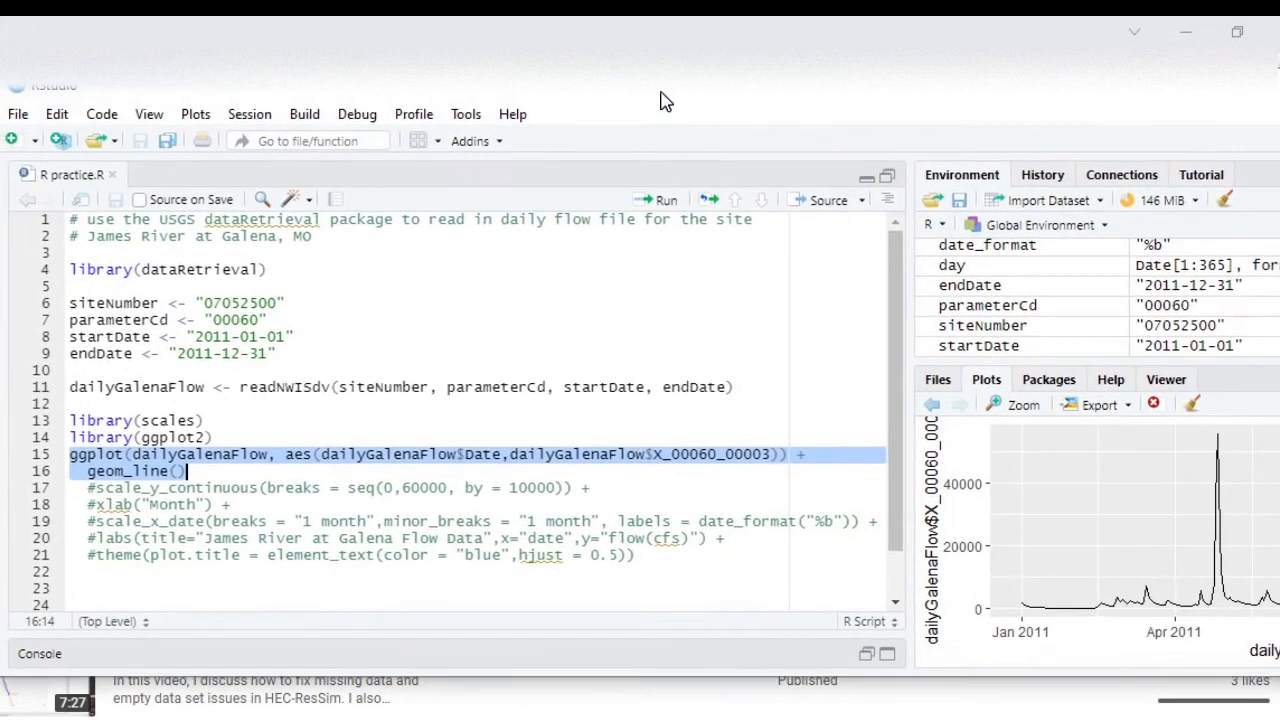
pyautogui.moveTo(140, 471)
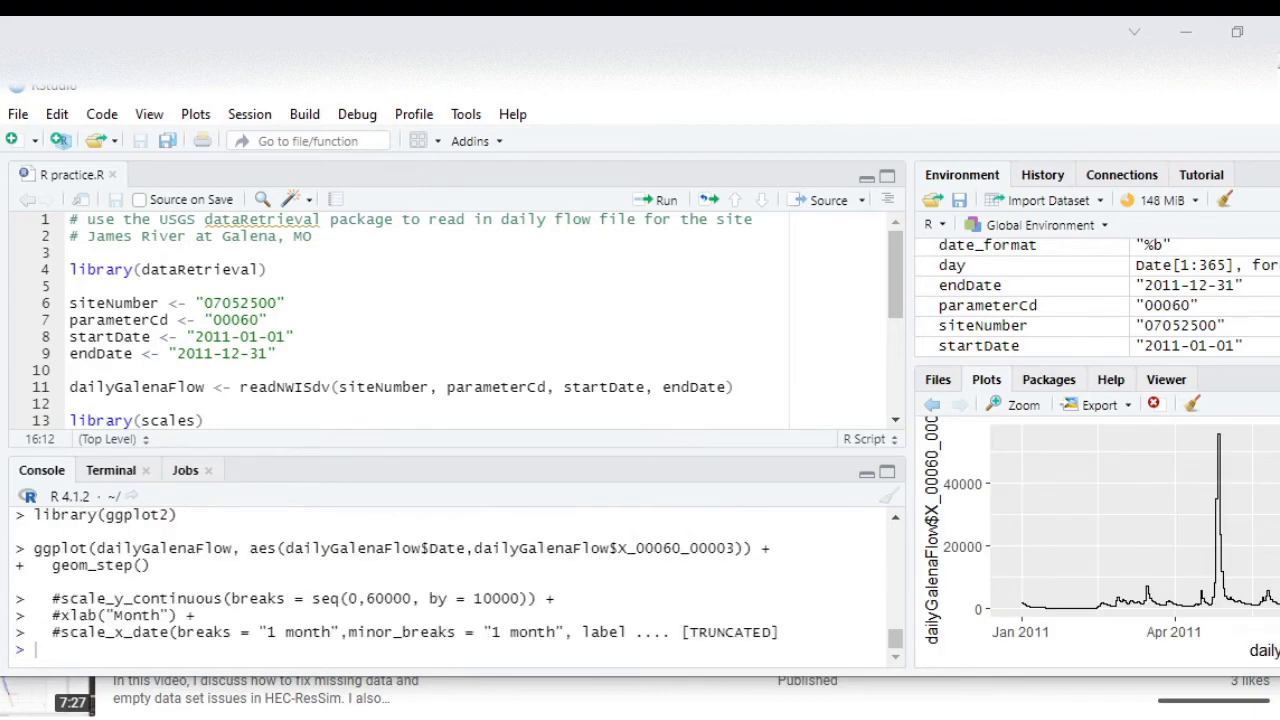
pyautogui.moveTo(908, 95)
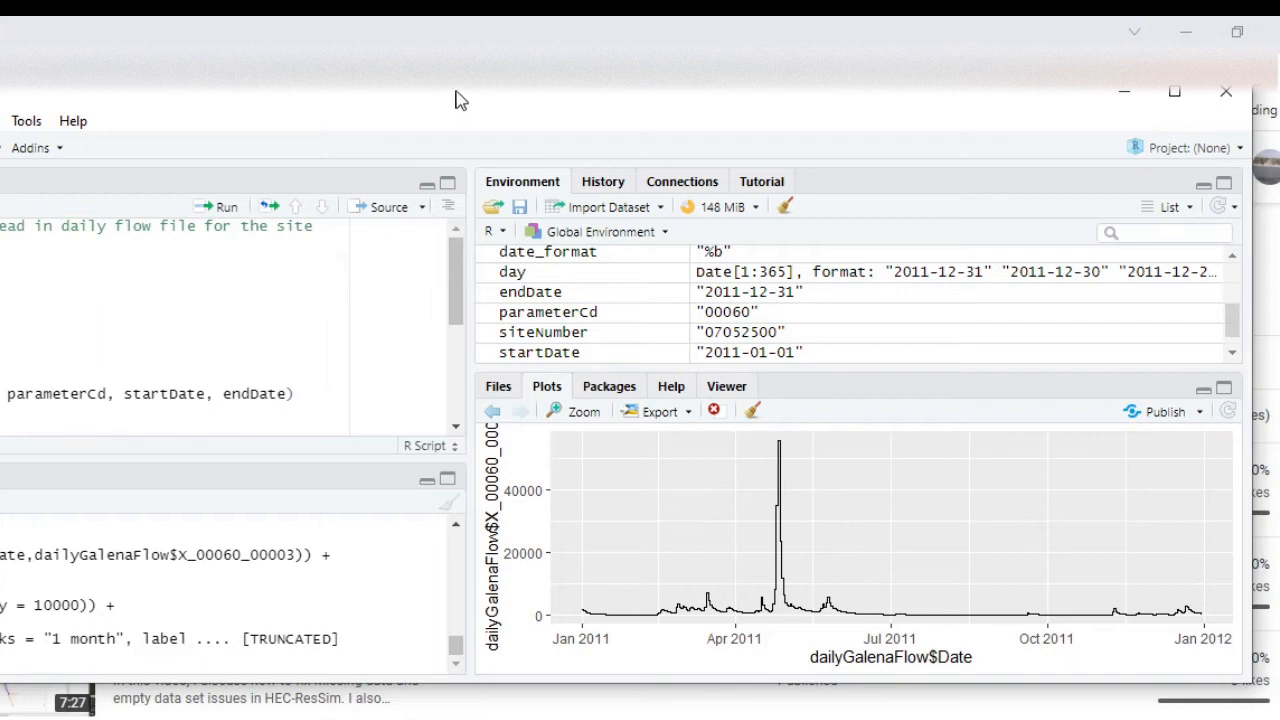
pyautogui.moveTo(170, 97)
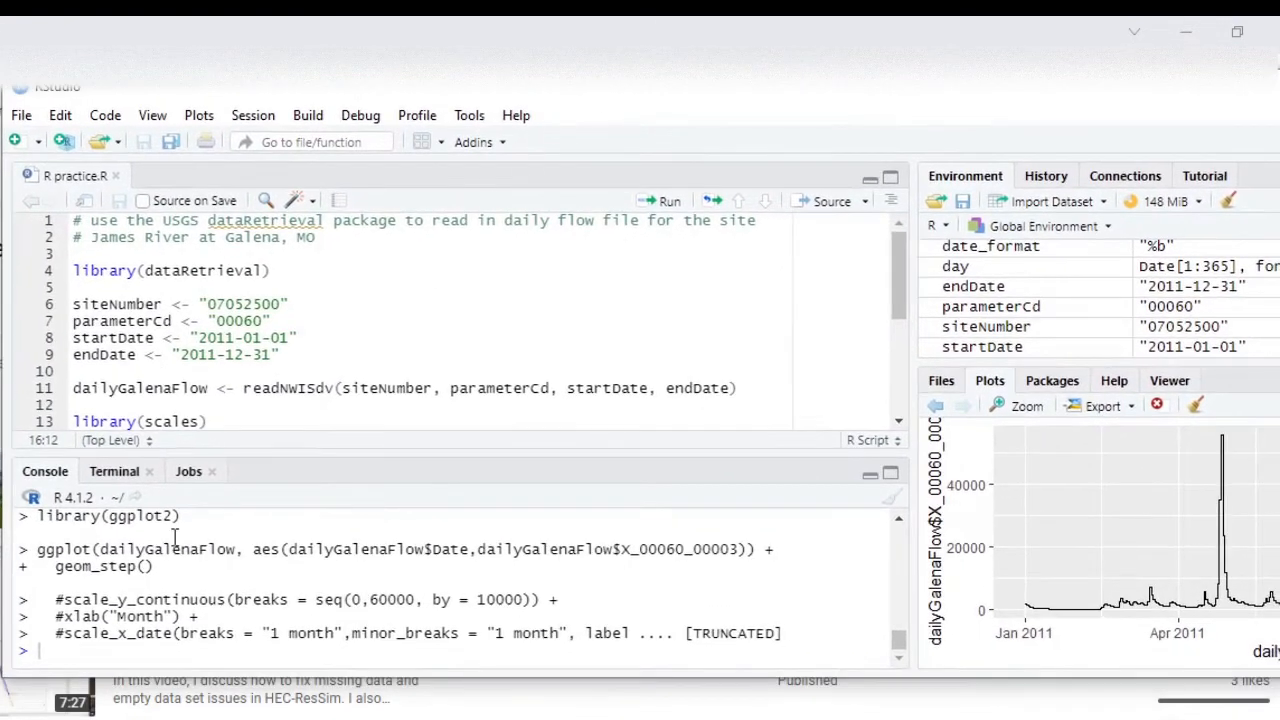
pyautogui.moveTo(723, 529)
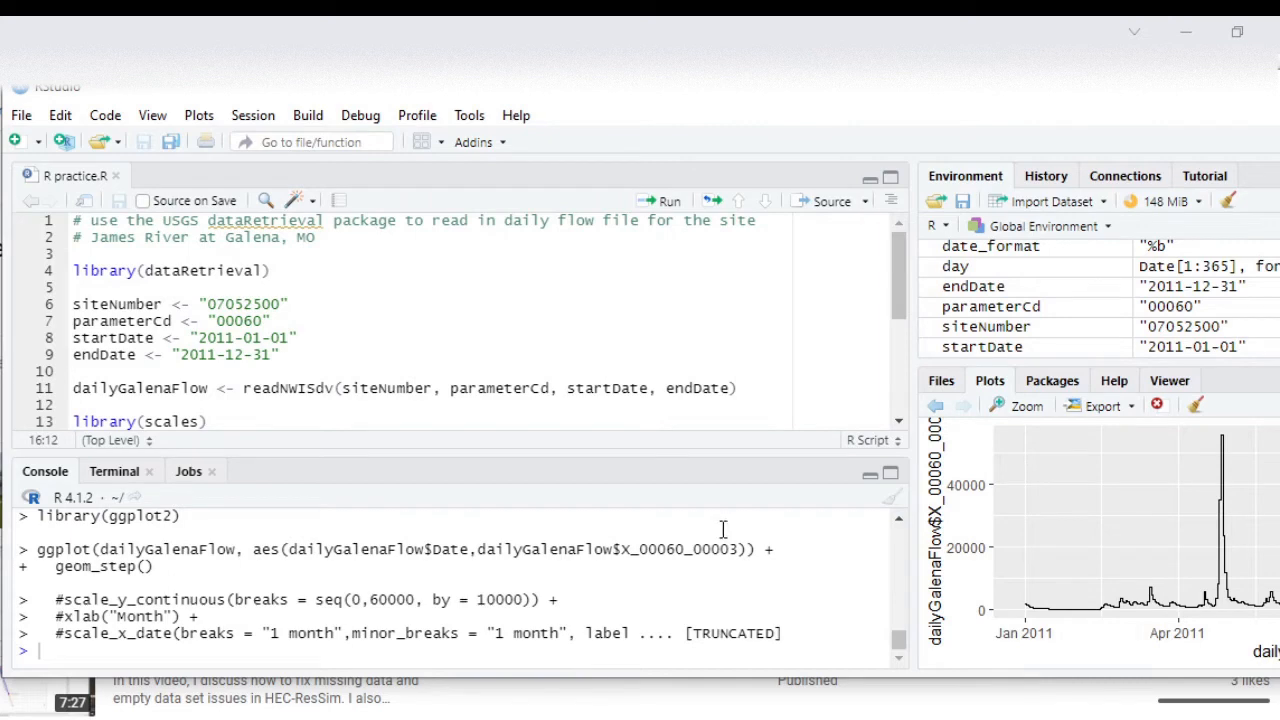
pyautogui.moveTo(514, 483)
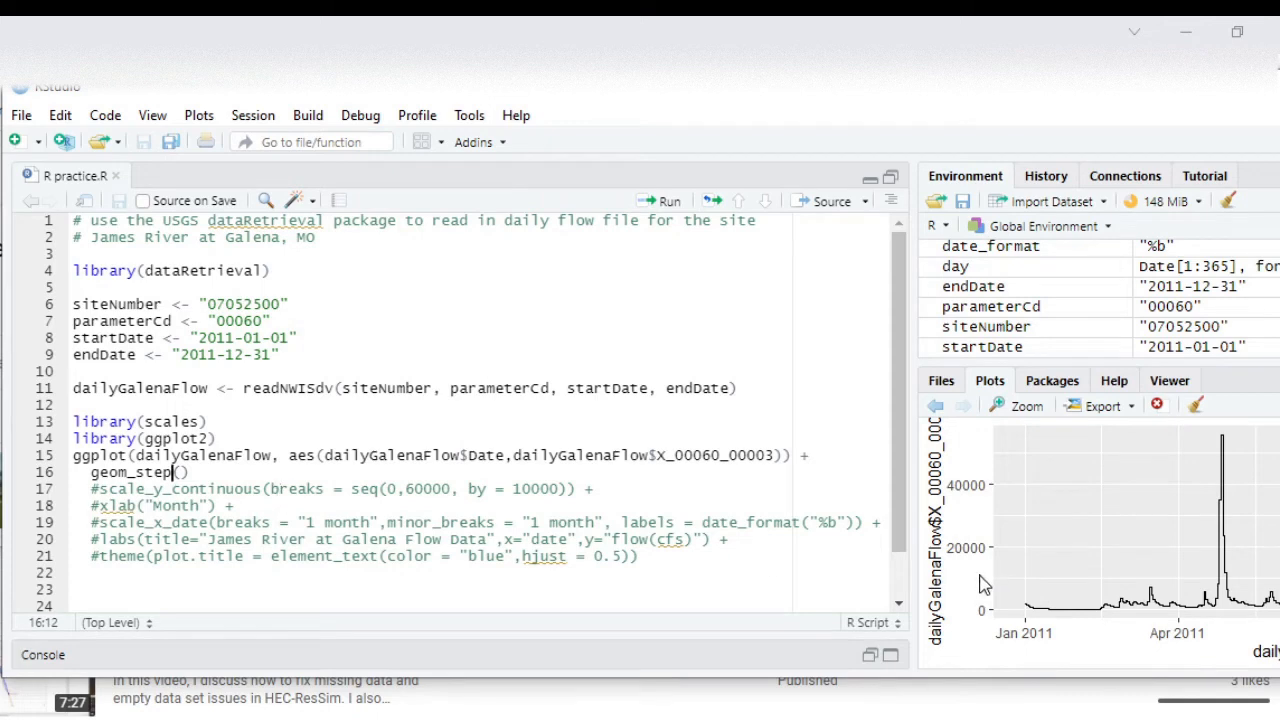
pyautogui.moveTo(978, 562)
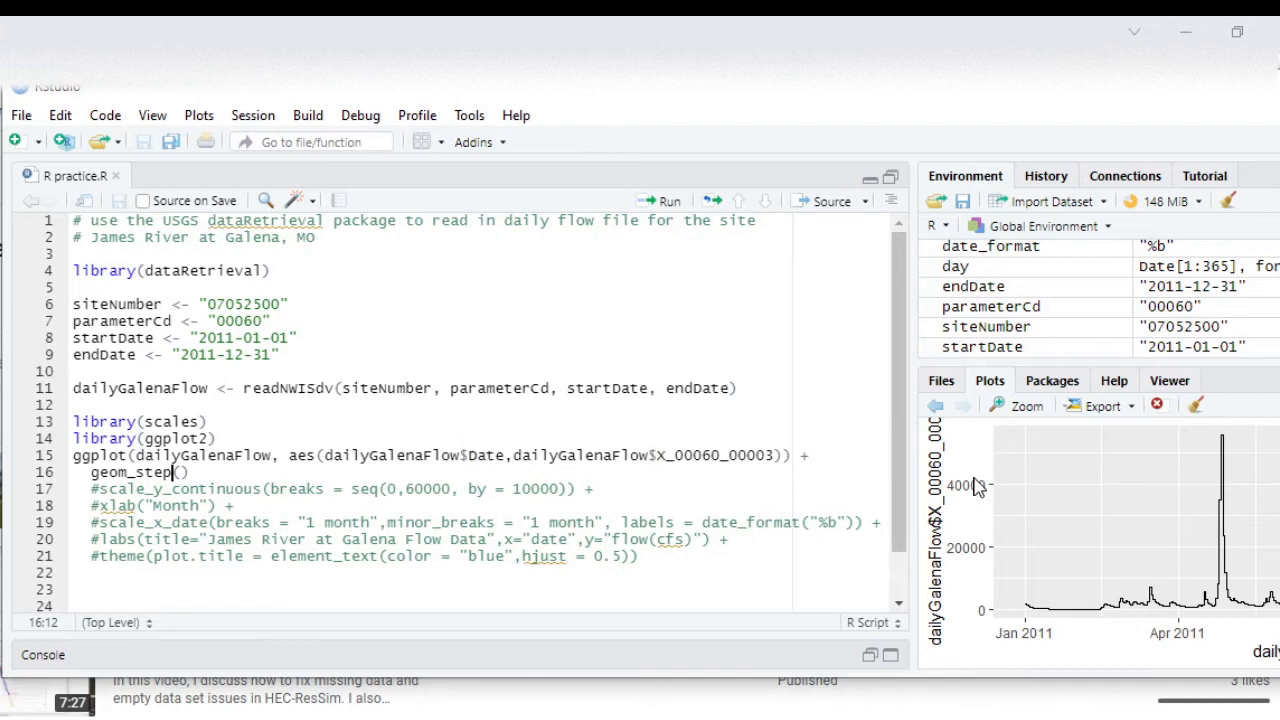
pyautogui.moveTo(987, 491)
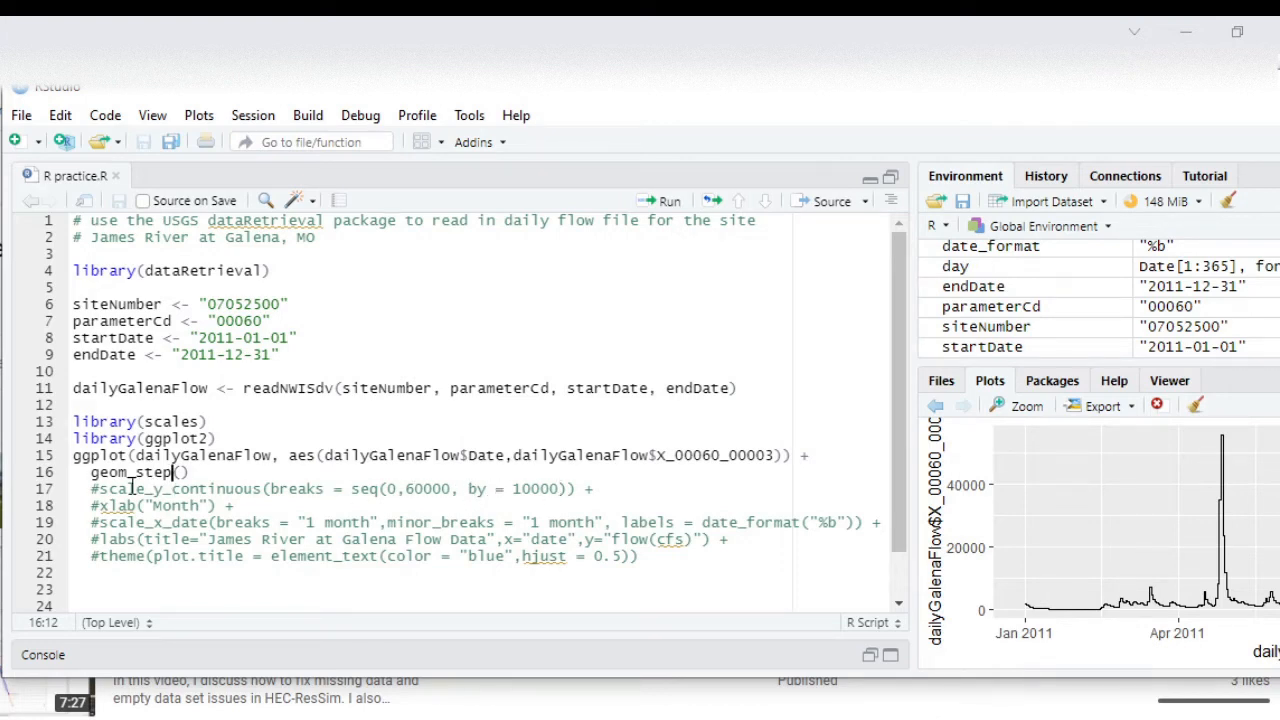
pyautogui.moveTo(208, 489)
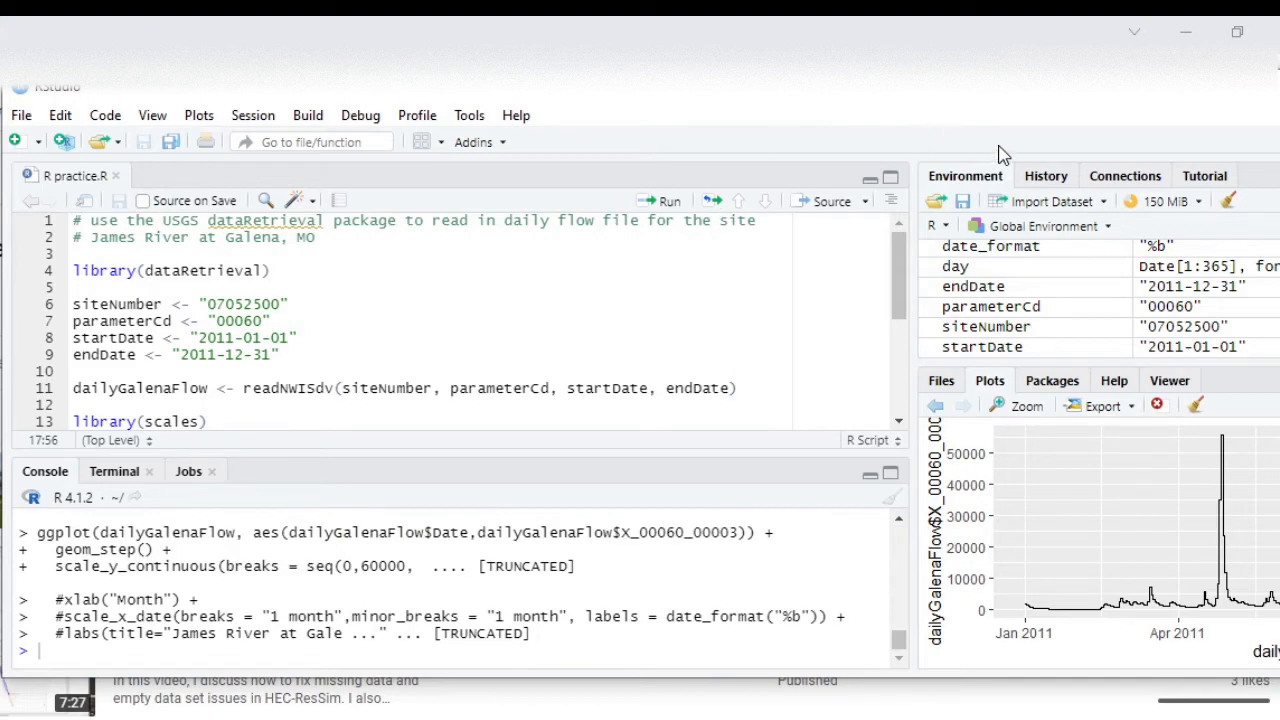
pyautogui.moveTo(1065, 200)
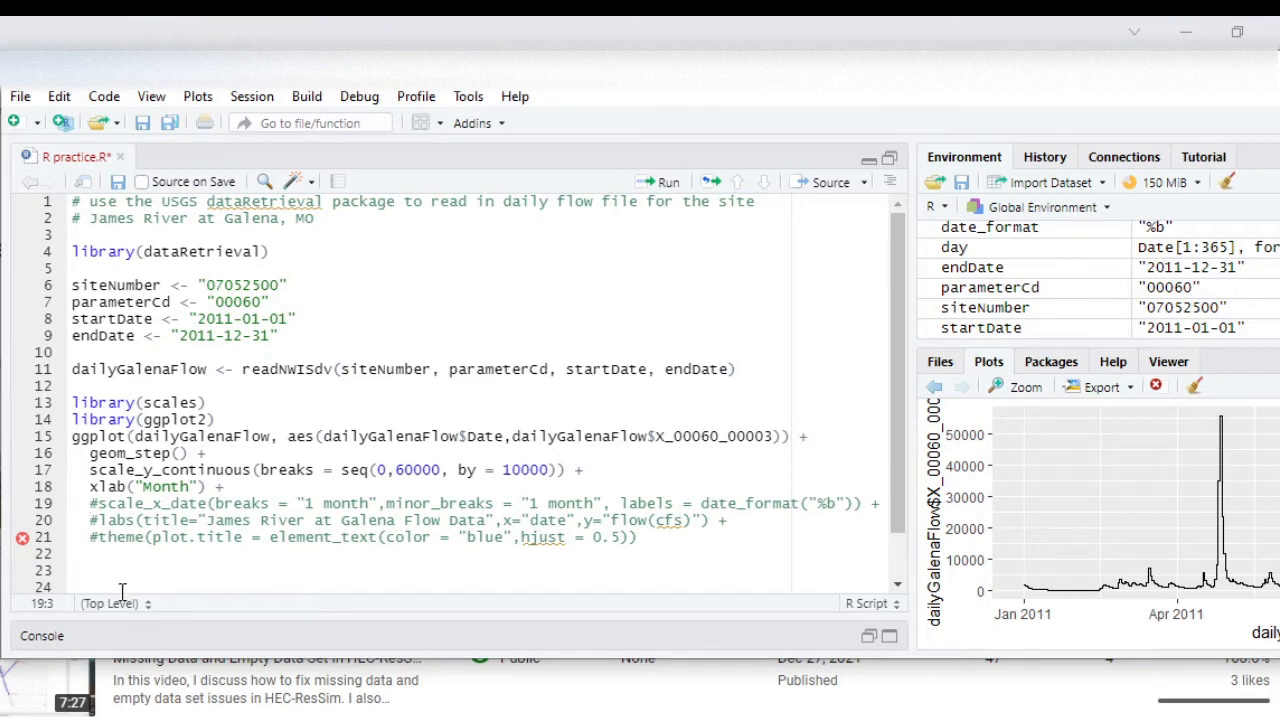
# Uncomment the scale_x_date line with monthly breaks and abbreviated month labels.
pyautogui.click(90, 503)
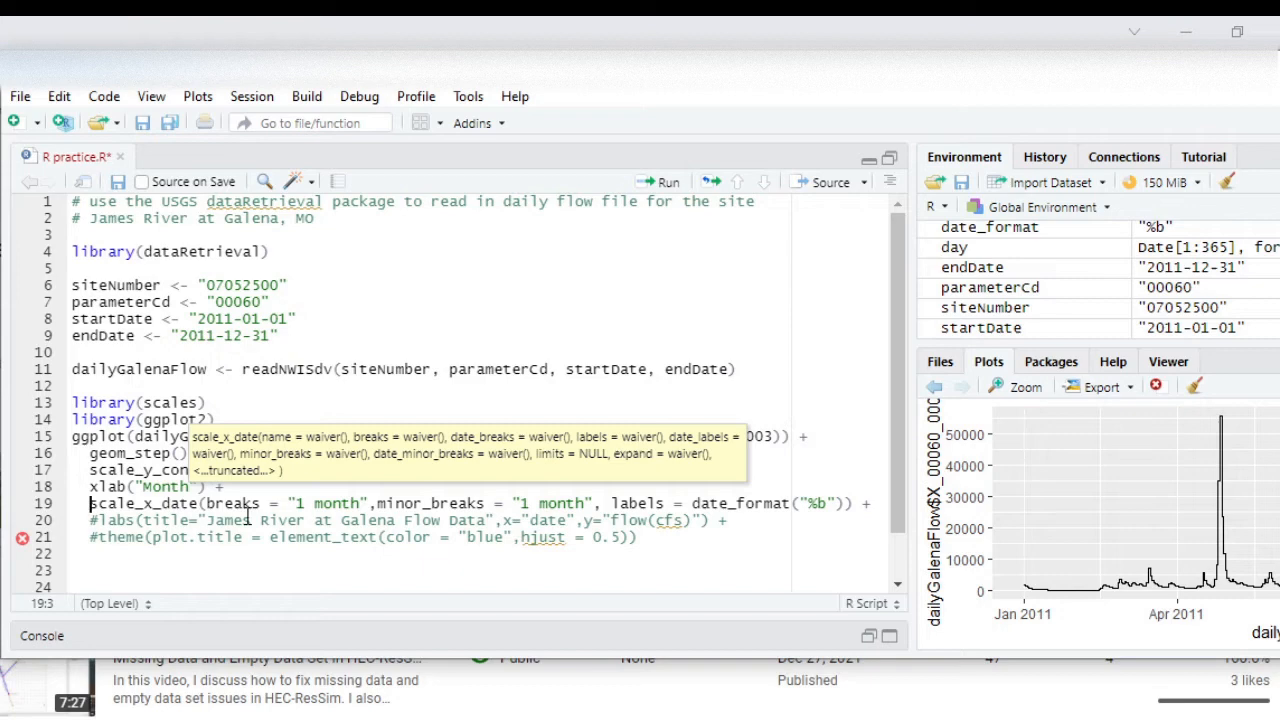
pyautogui.moveTo(346, 503)
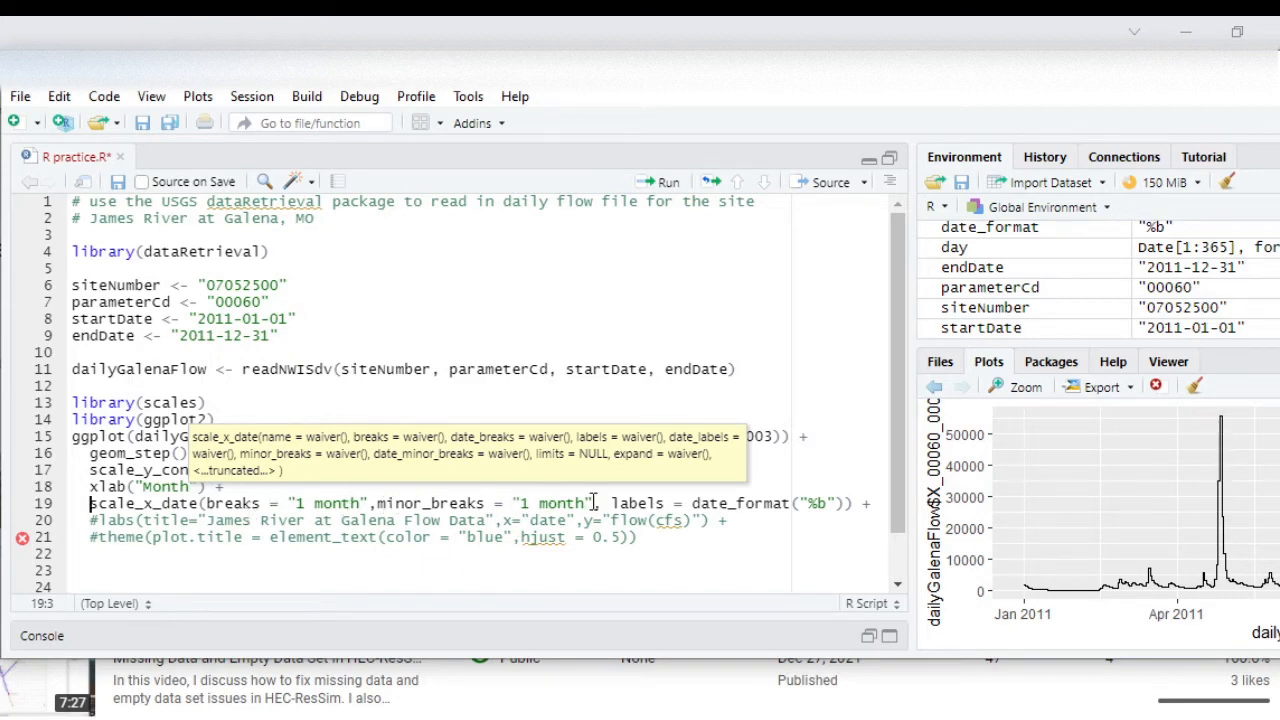
pyautogui.moveTo(720, 503)
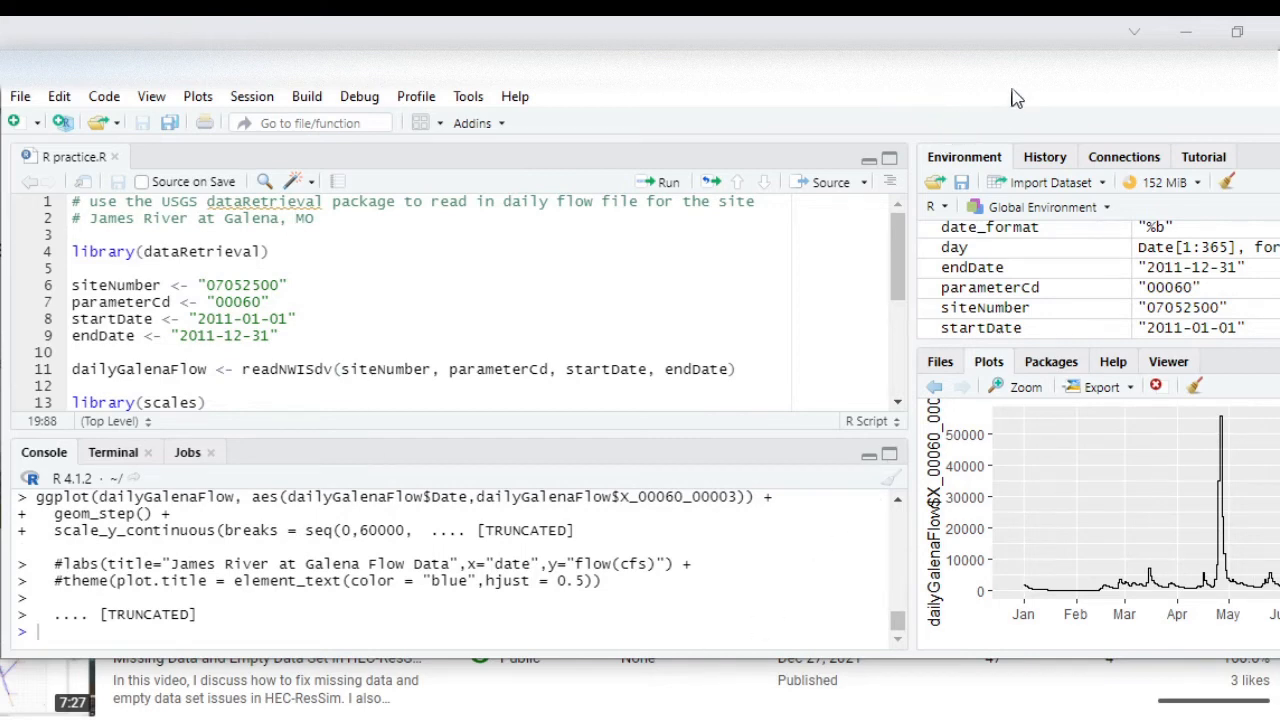
pyautogui.moveTo(1005, 143)
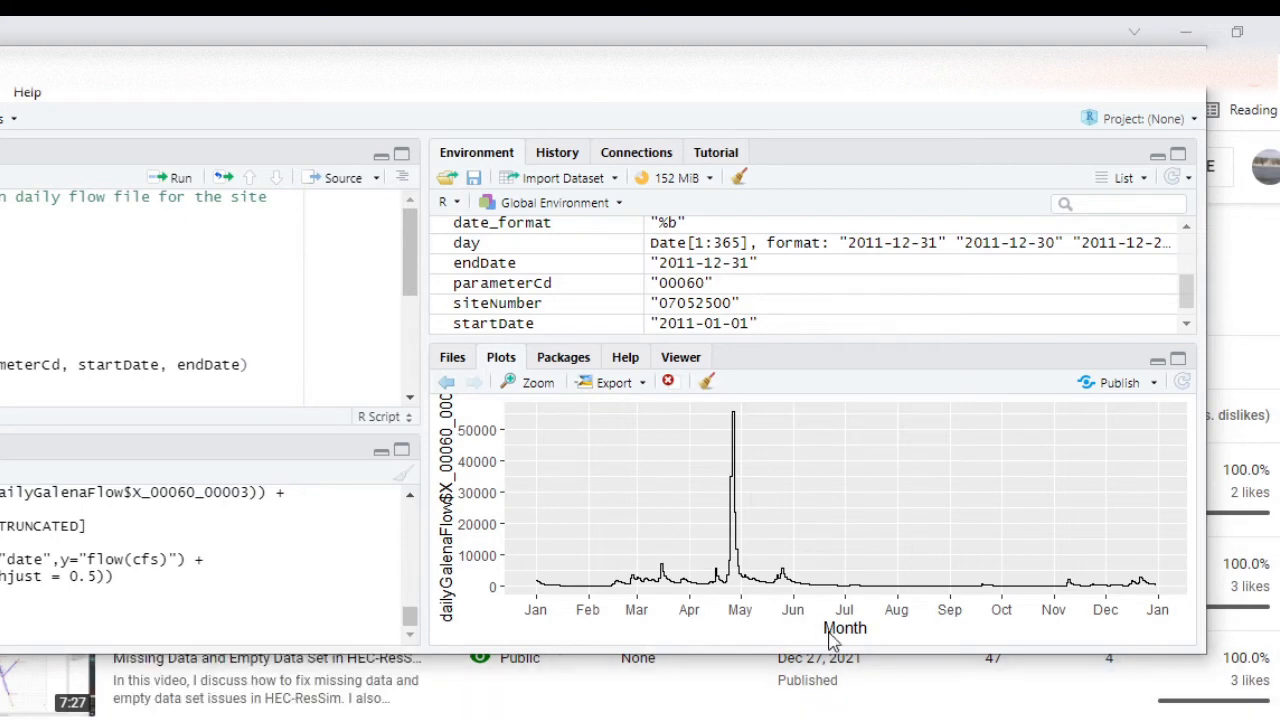
pyautogui.moveTo(702, 612)
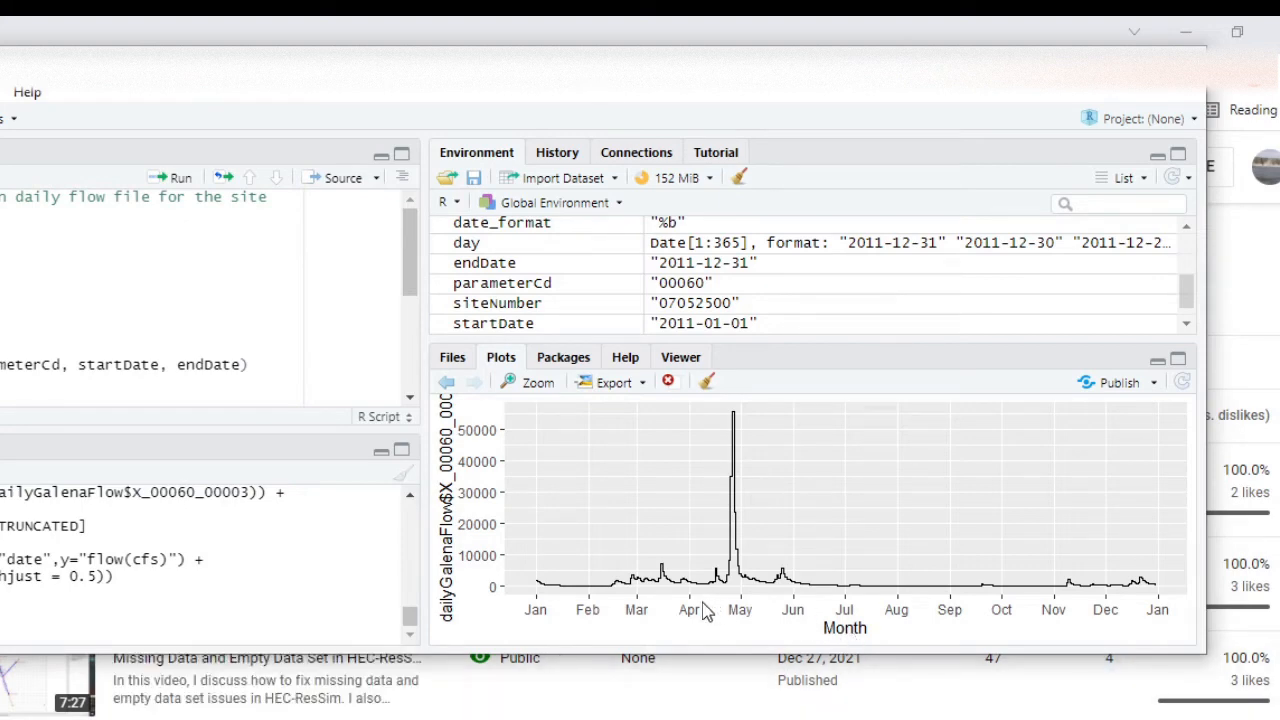
pyautogui.moveTo(1150, 623)
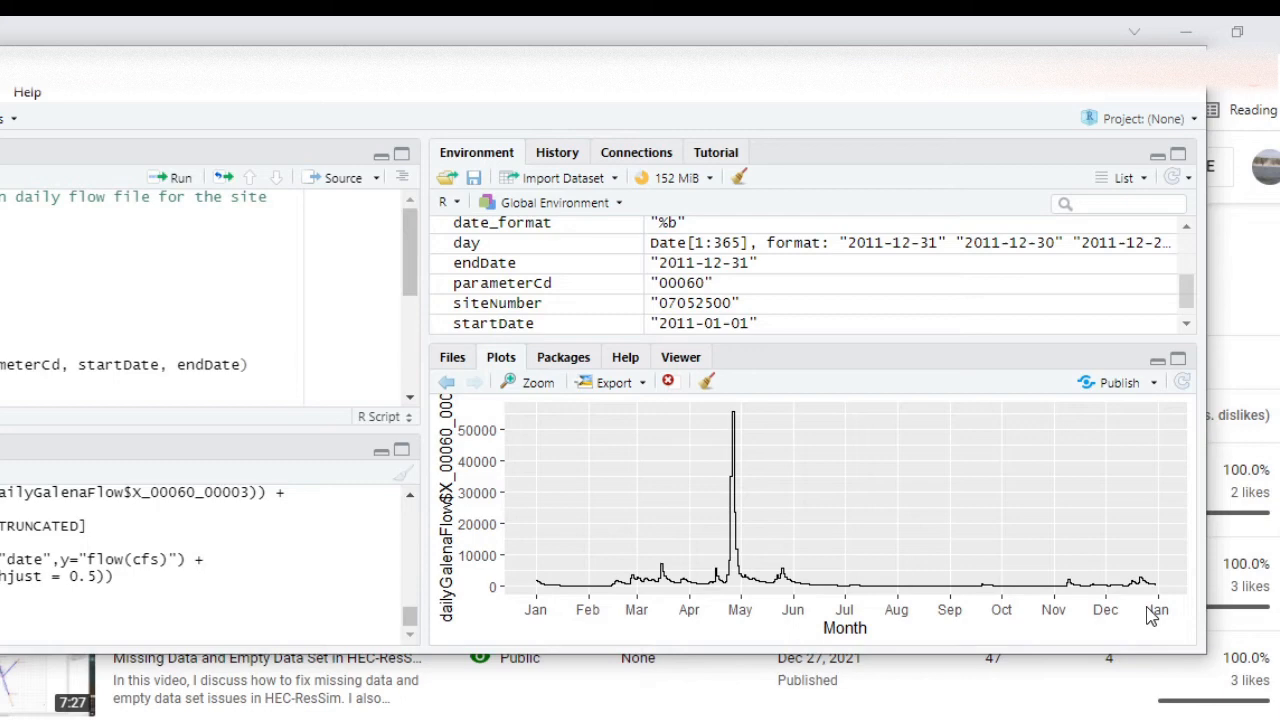
pyautogui.moveTo(1160, 626)
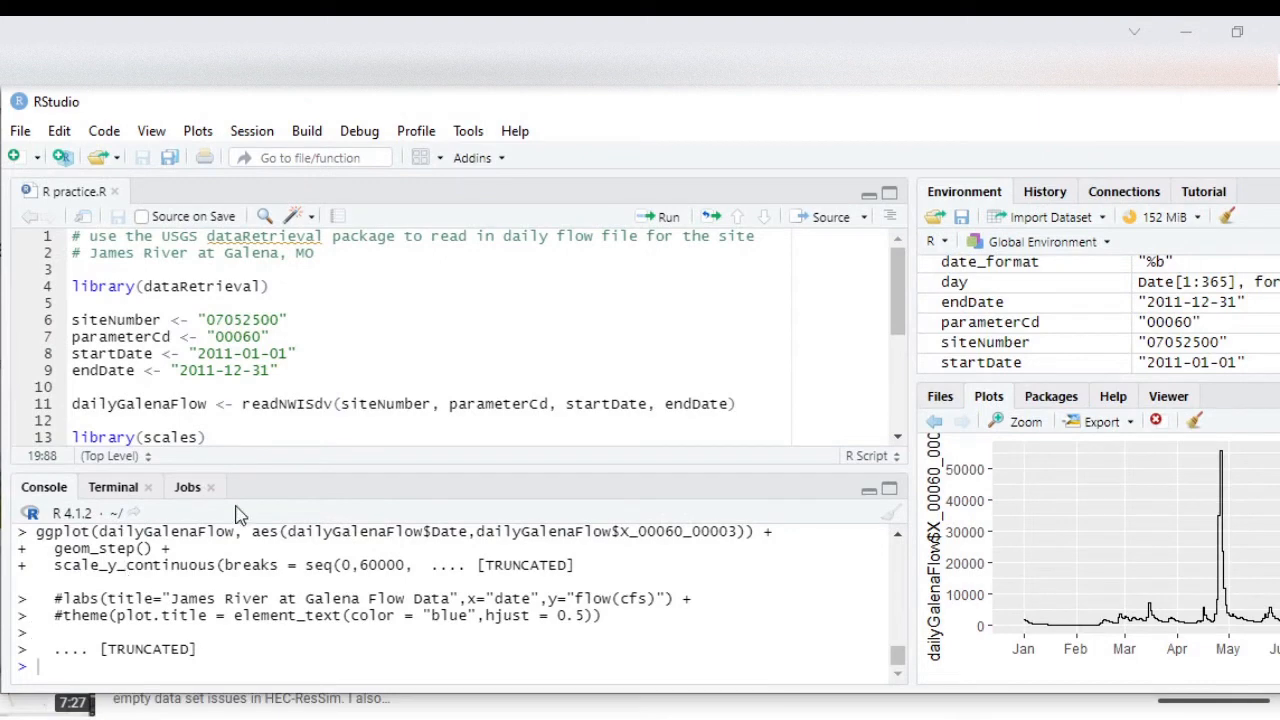
pyautogui.moveTo(406, 467)
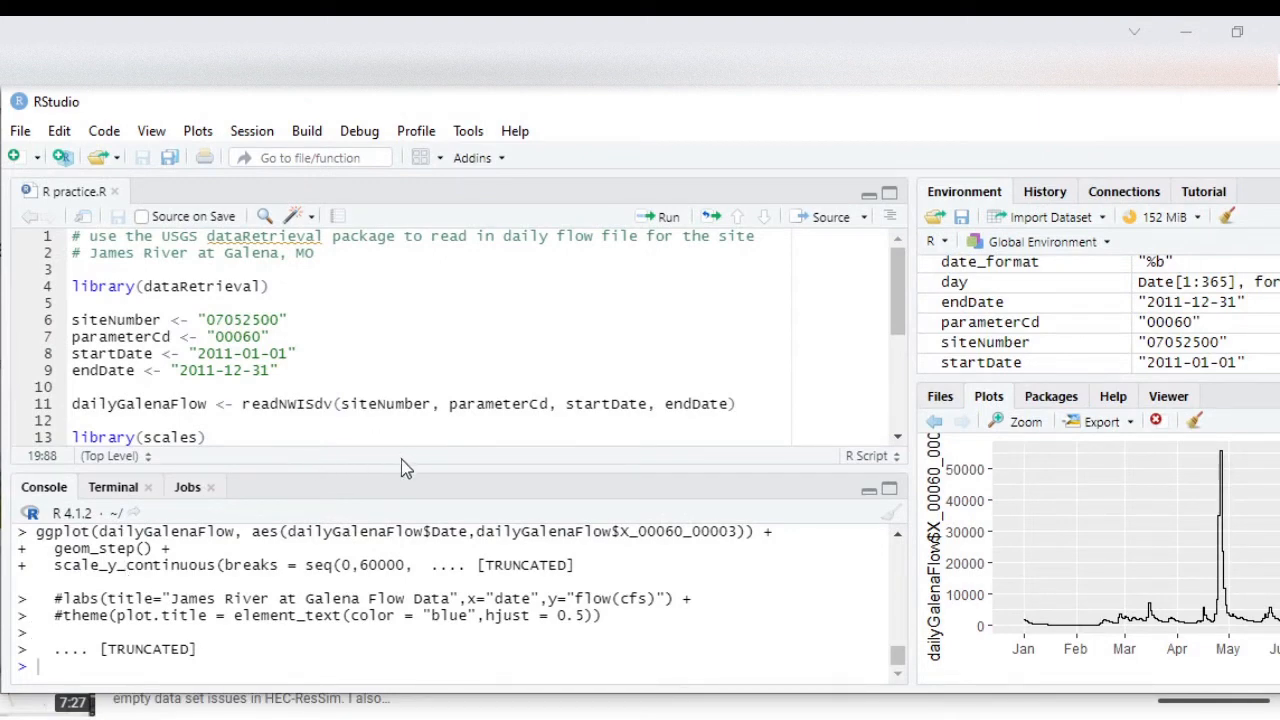
pyautogui.moveTo(458, 458)
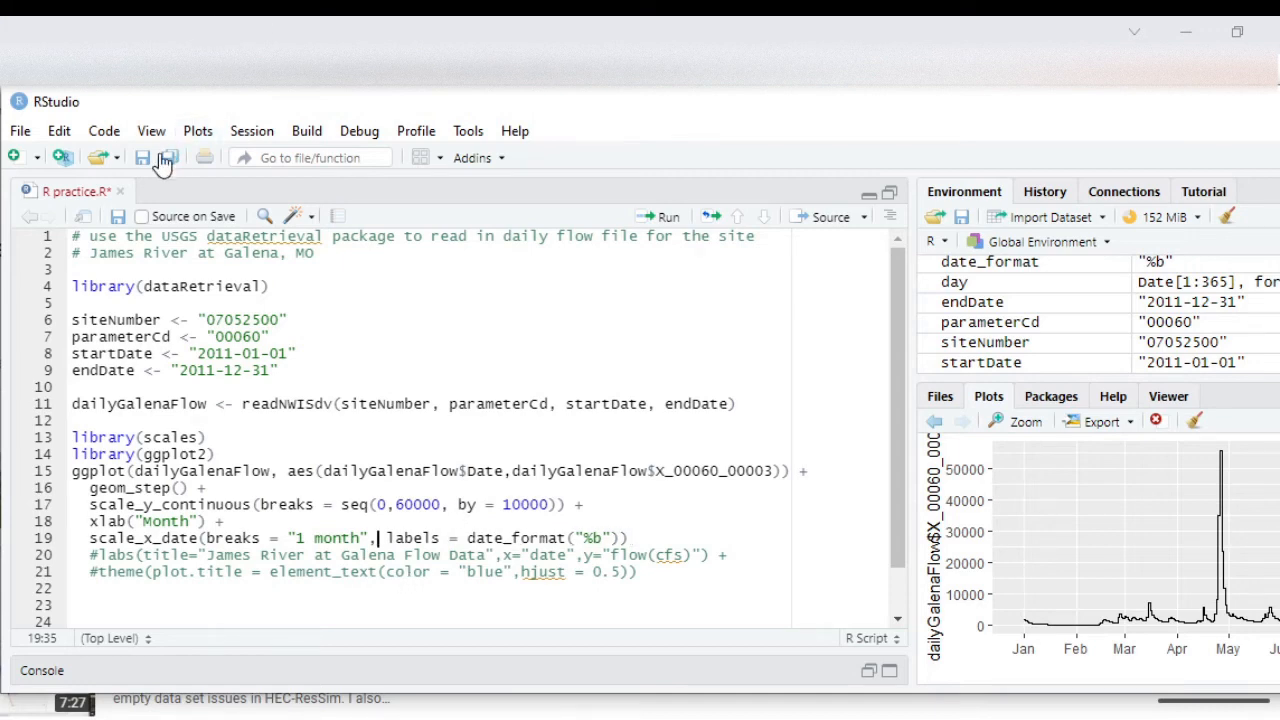
# Save the script after removing minor_breaks from scale_x_date.
pyautogui.click(168, 157)
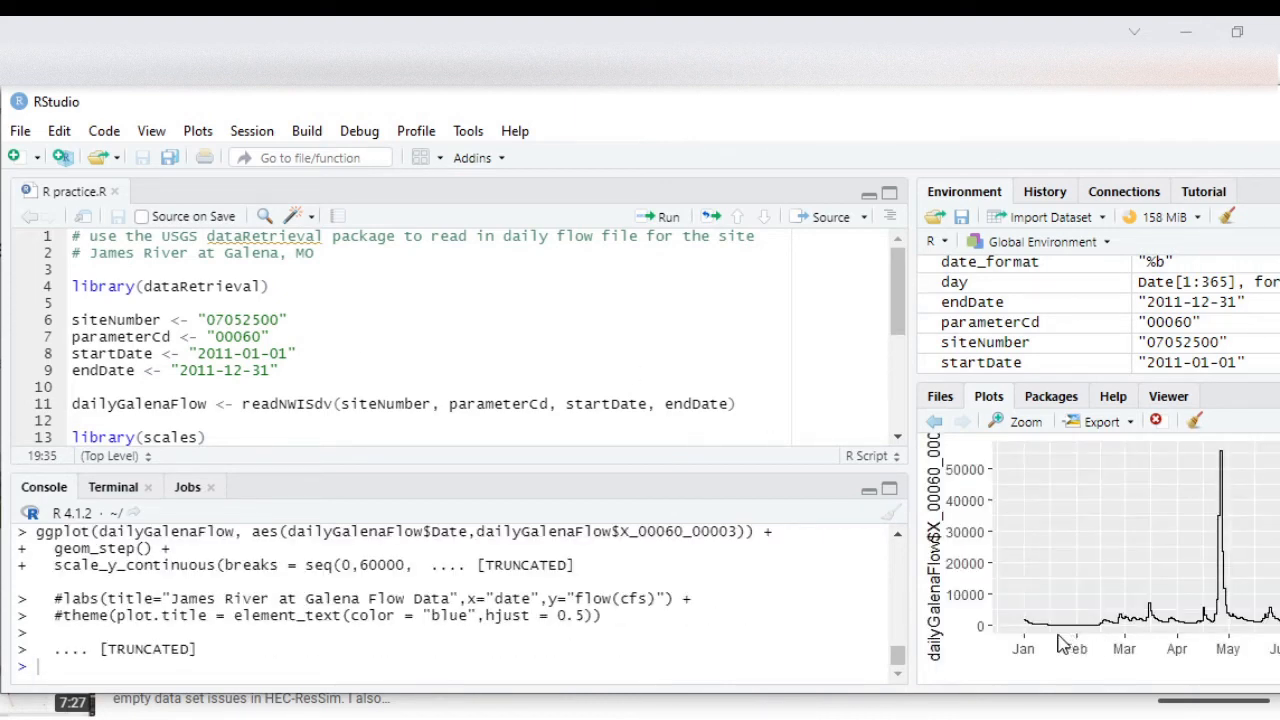
pyautogui.moveTo(1050, 638)
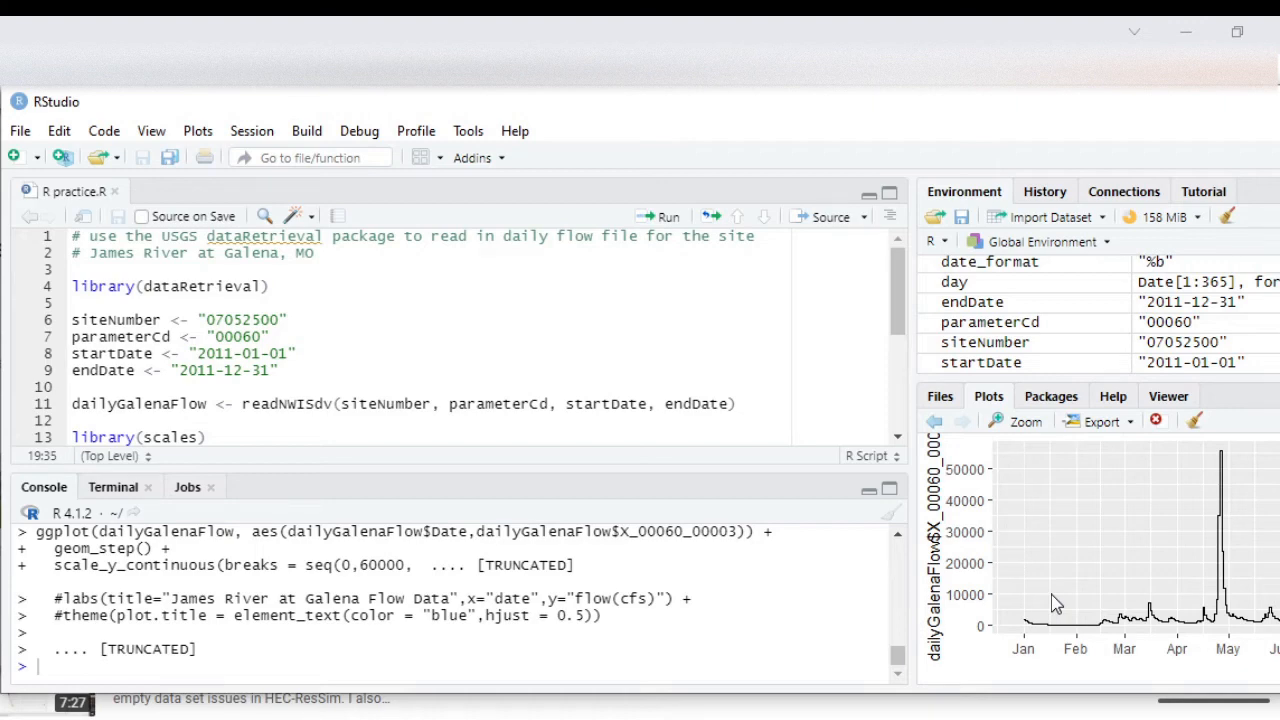
pyautogui.moveTo(390, 469)
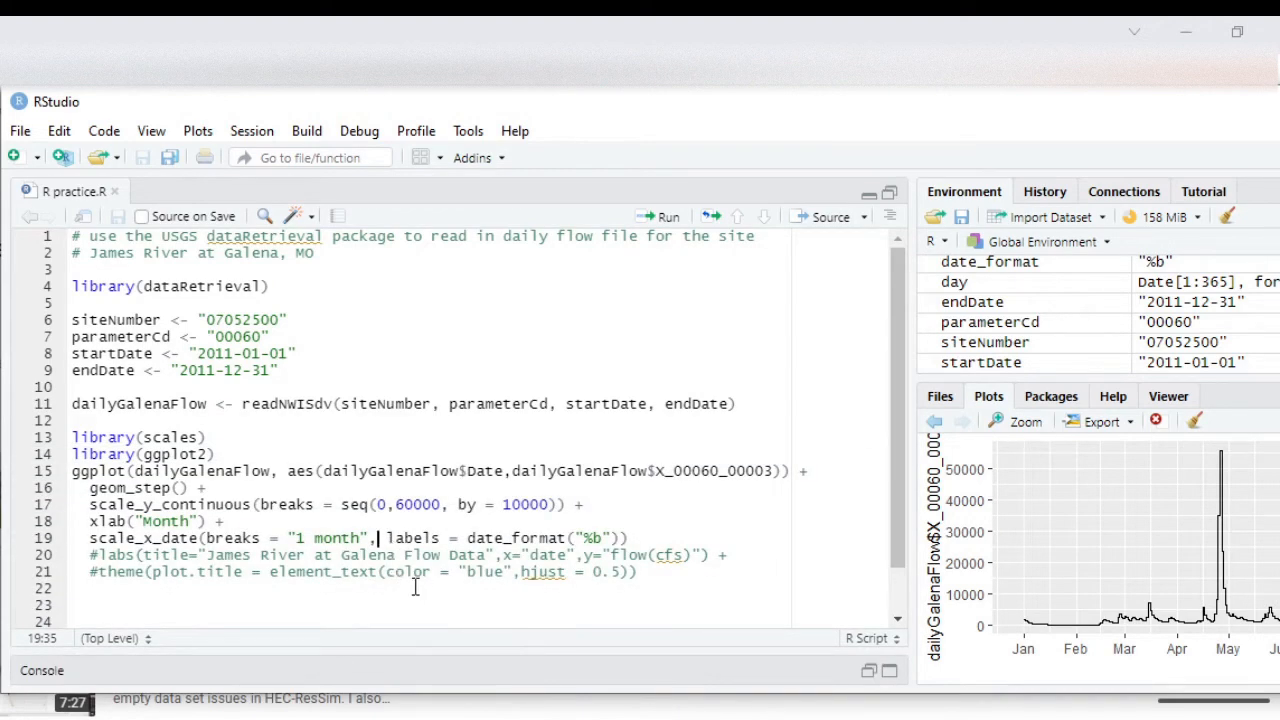
# Add minor_breaks = "1 month", before labels in the line 19 scale_x_date call.
pyautogui.write('m')
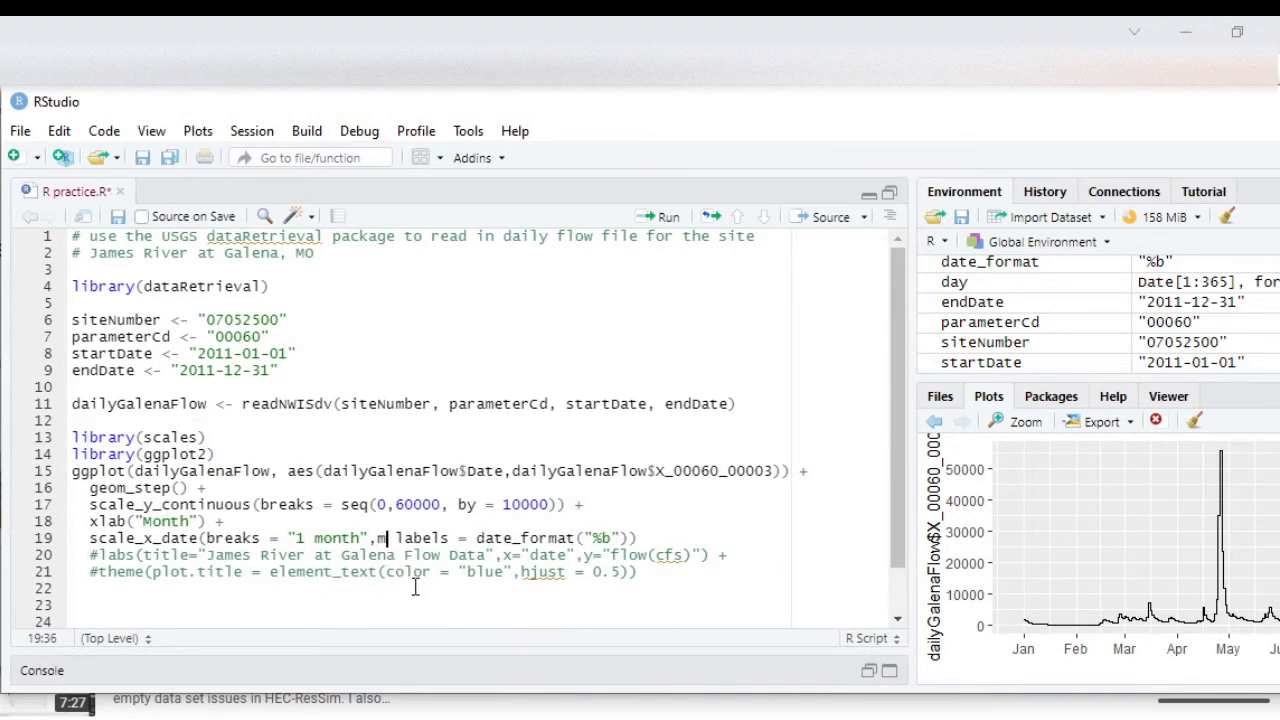
pyautogui.write('inor_breaks =')
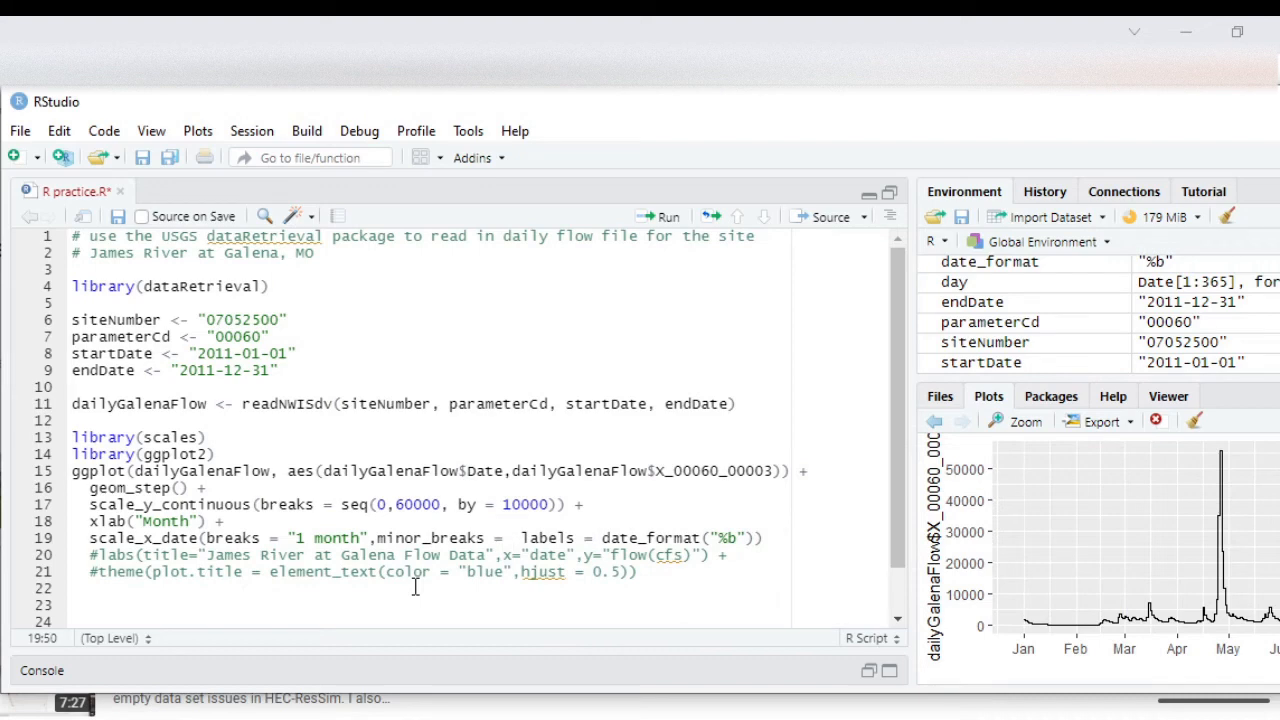
pyautogui.write('1"')
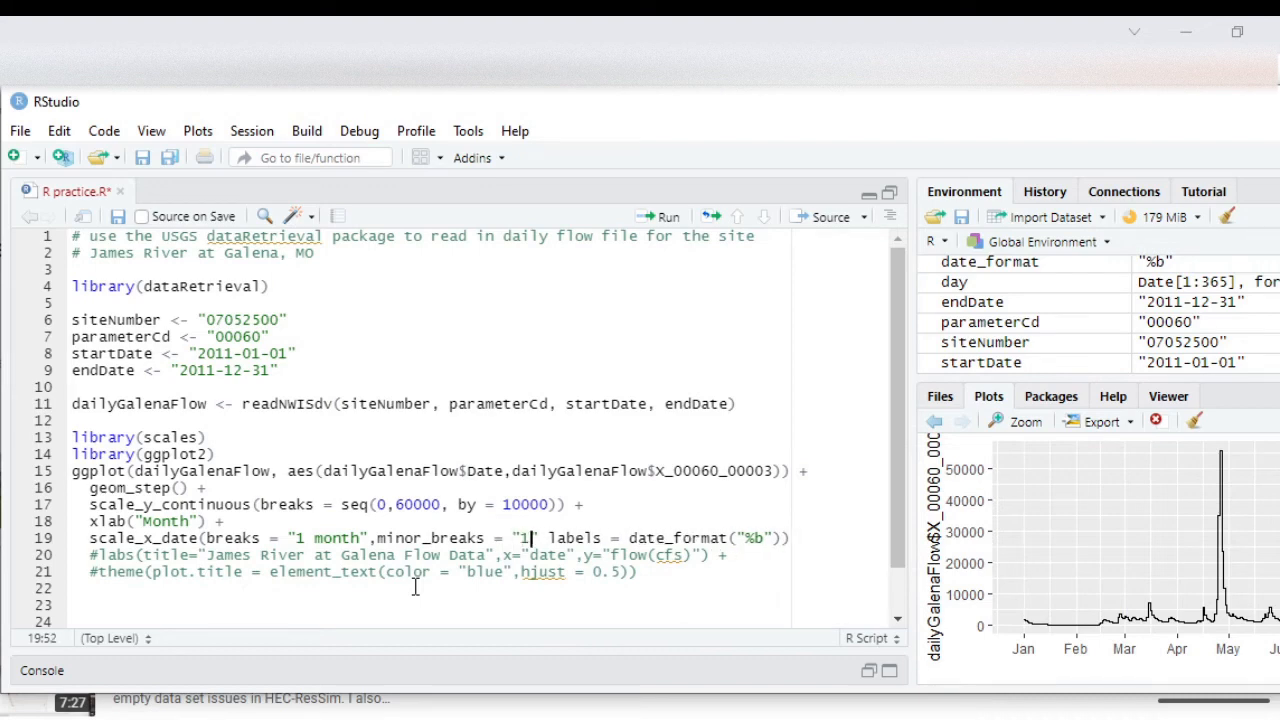
pyautogui.write('month')
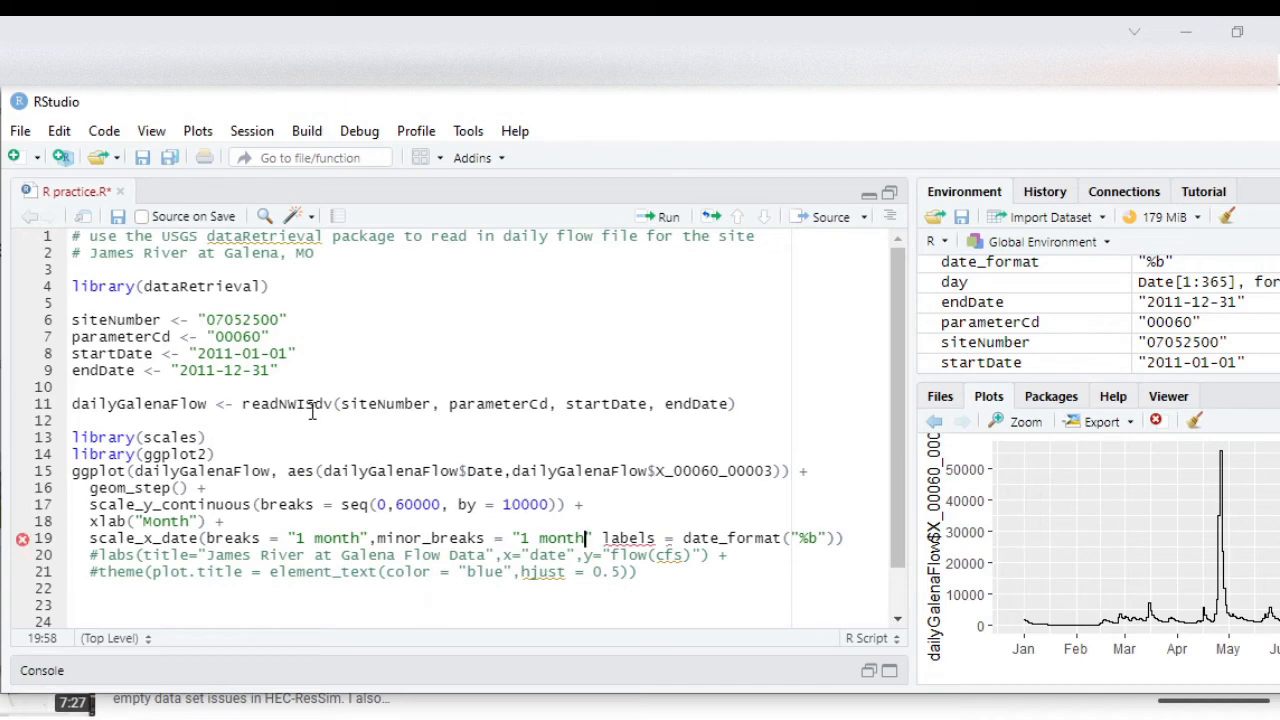
pyautogui.moveTo(399, 447)
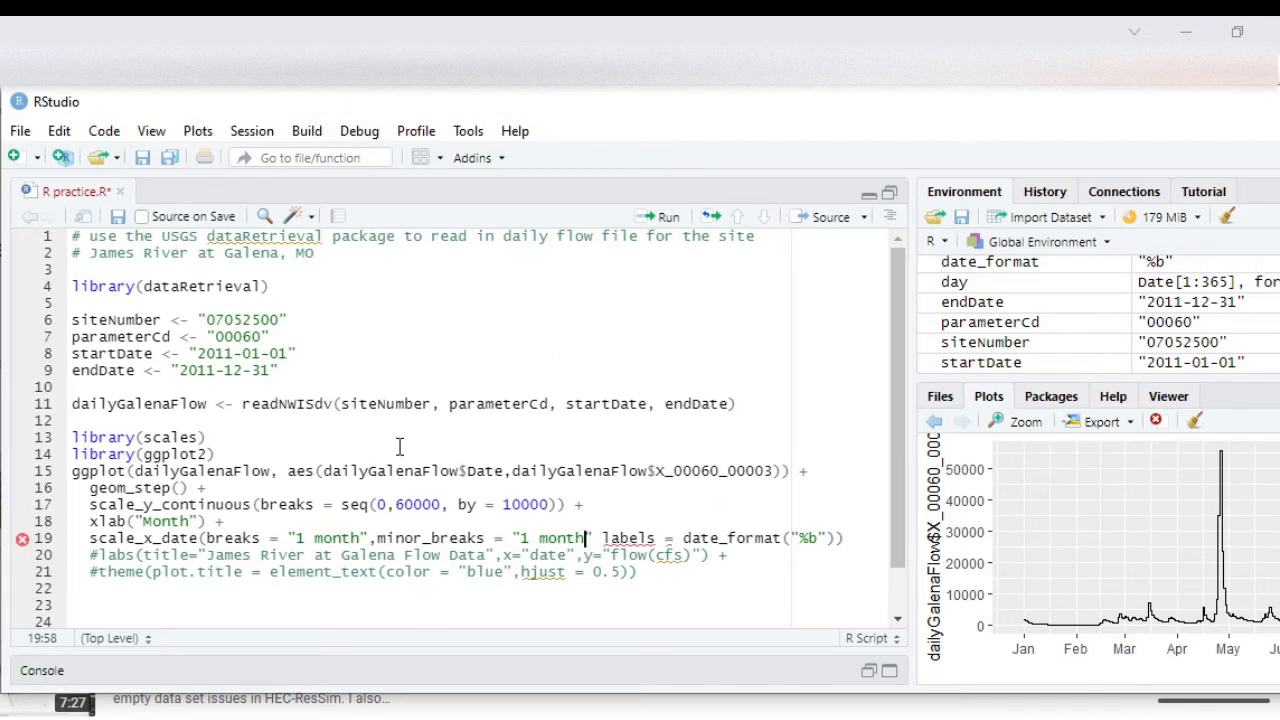
pyautogui.moveTo(495, 505)
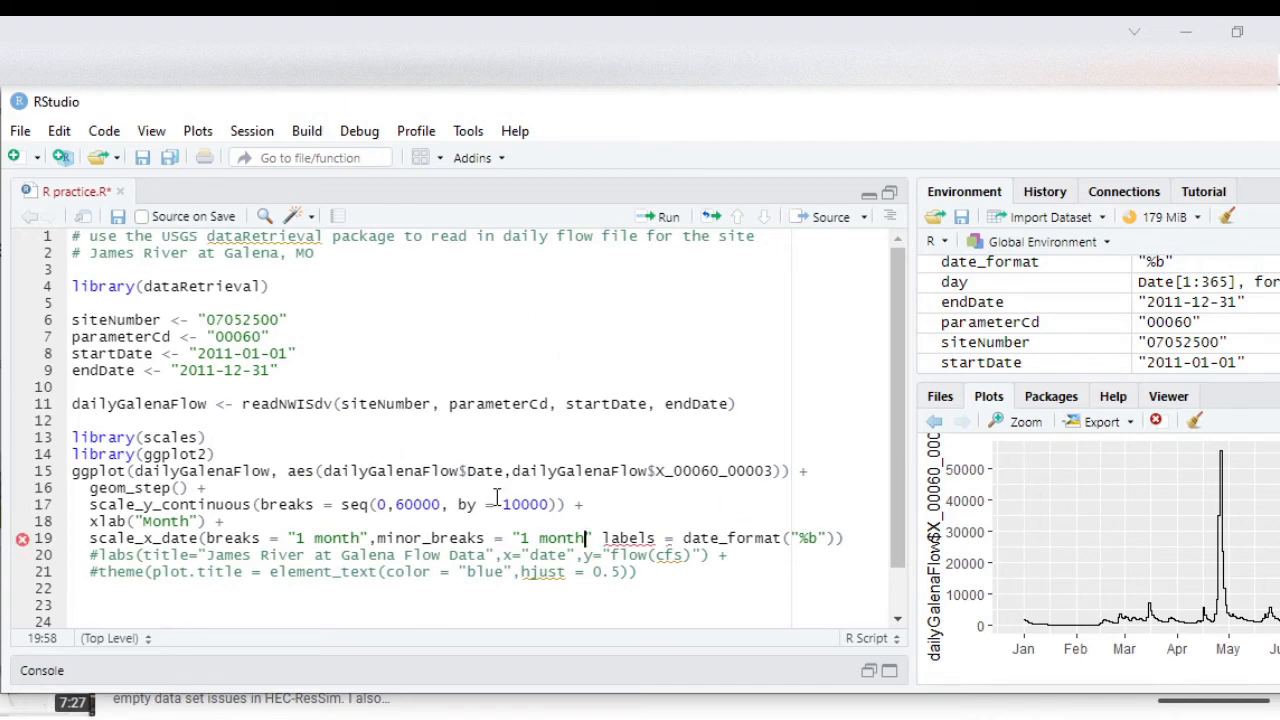
pyautogui.write(',')
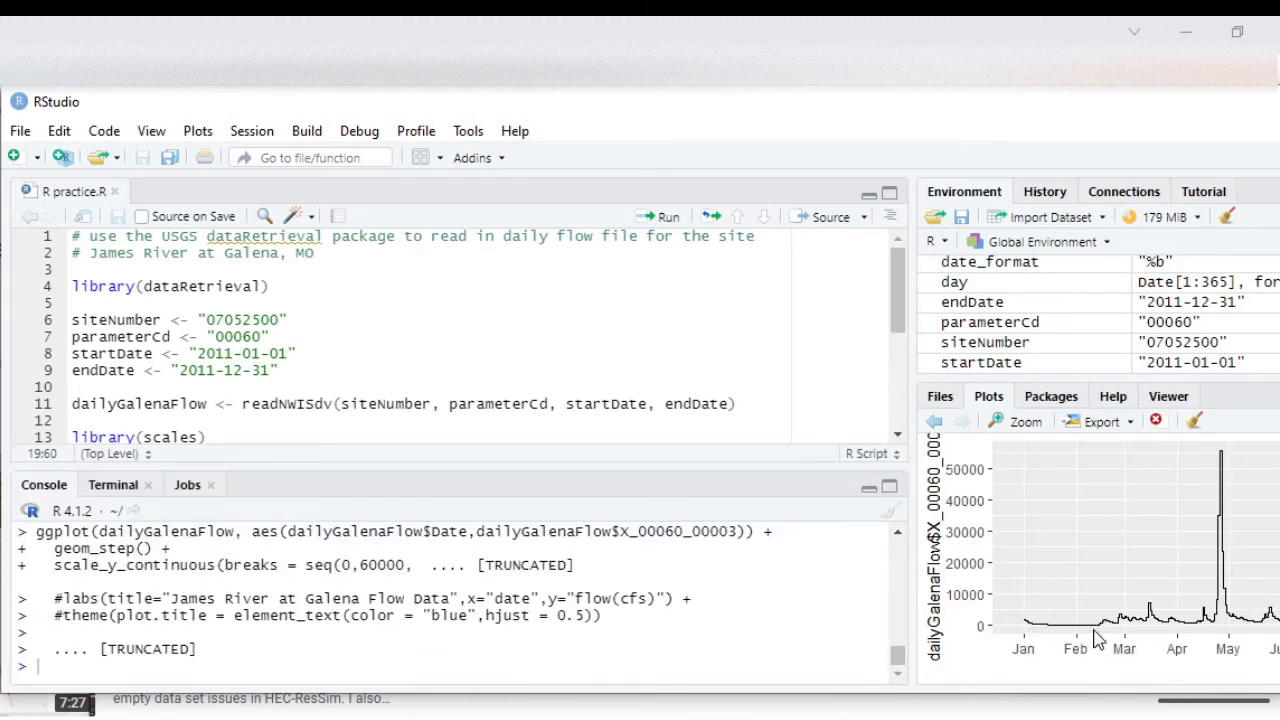
pyautogui.moveTo(1100, 528)
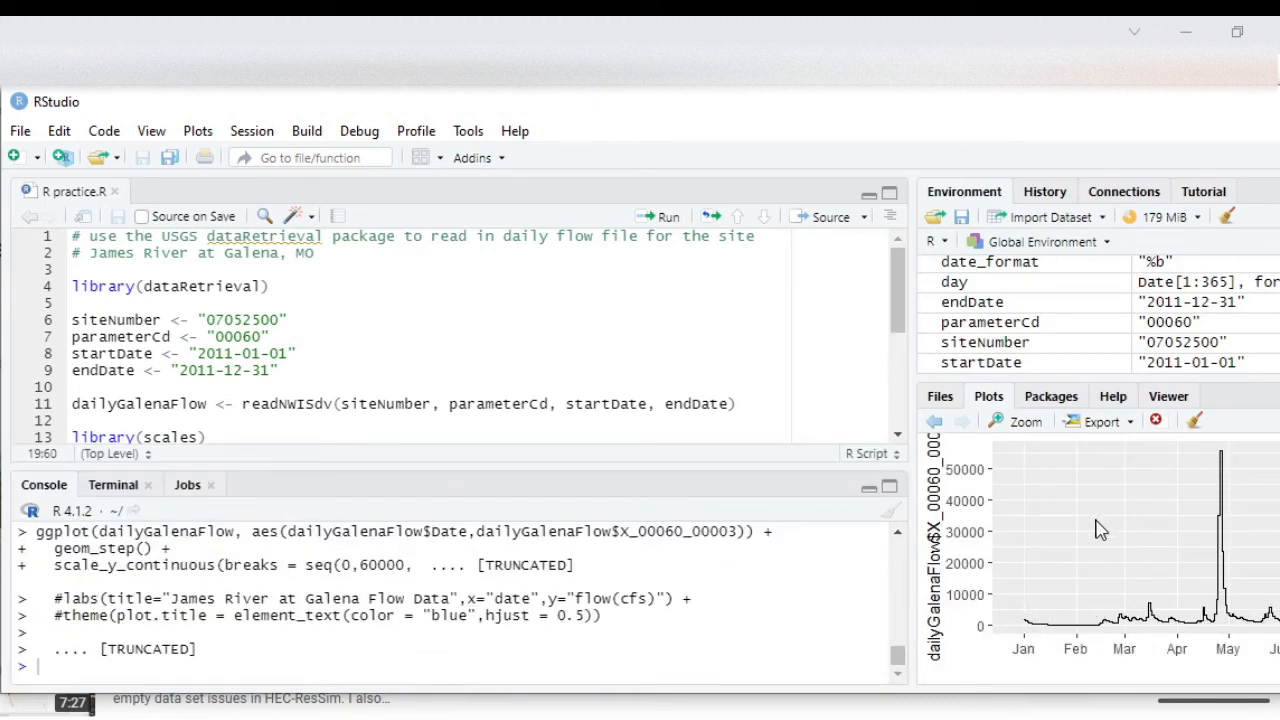
pyautogui.moveTo(1078, 560)
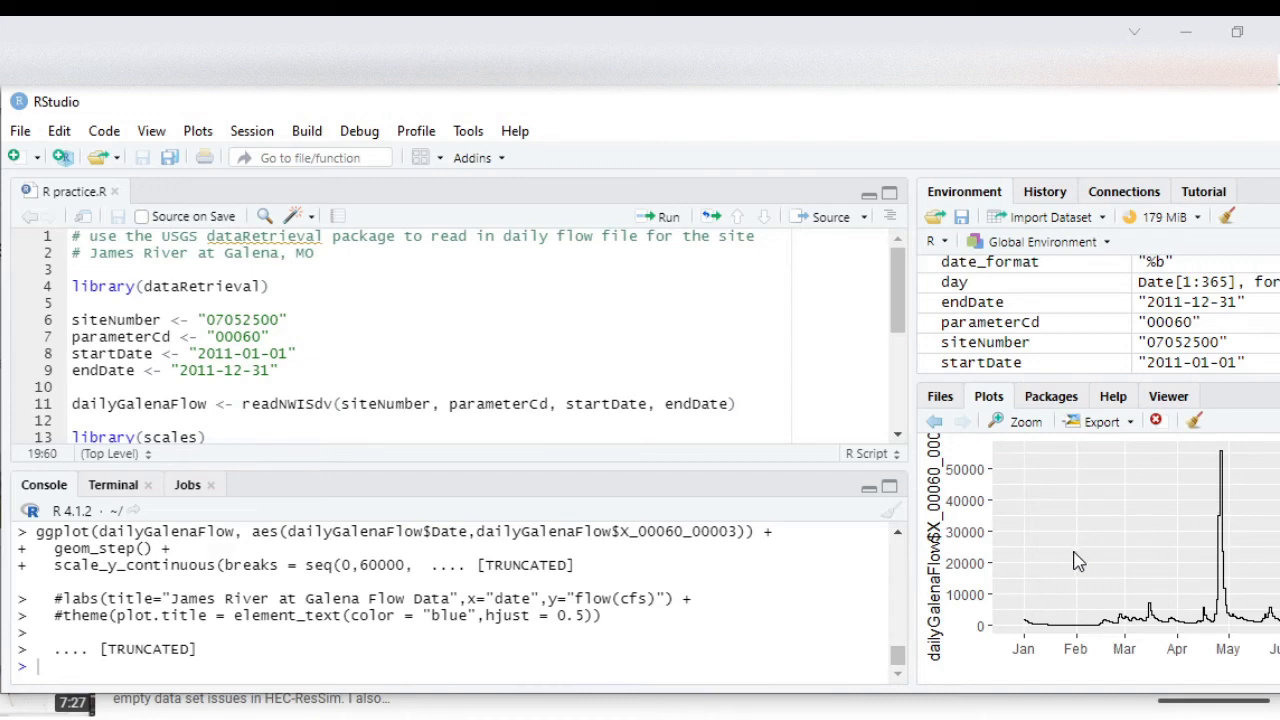
pyautogui.moveTo(295, 466)
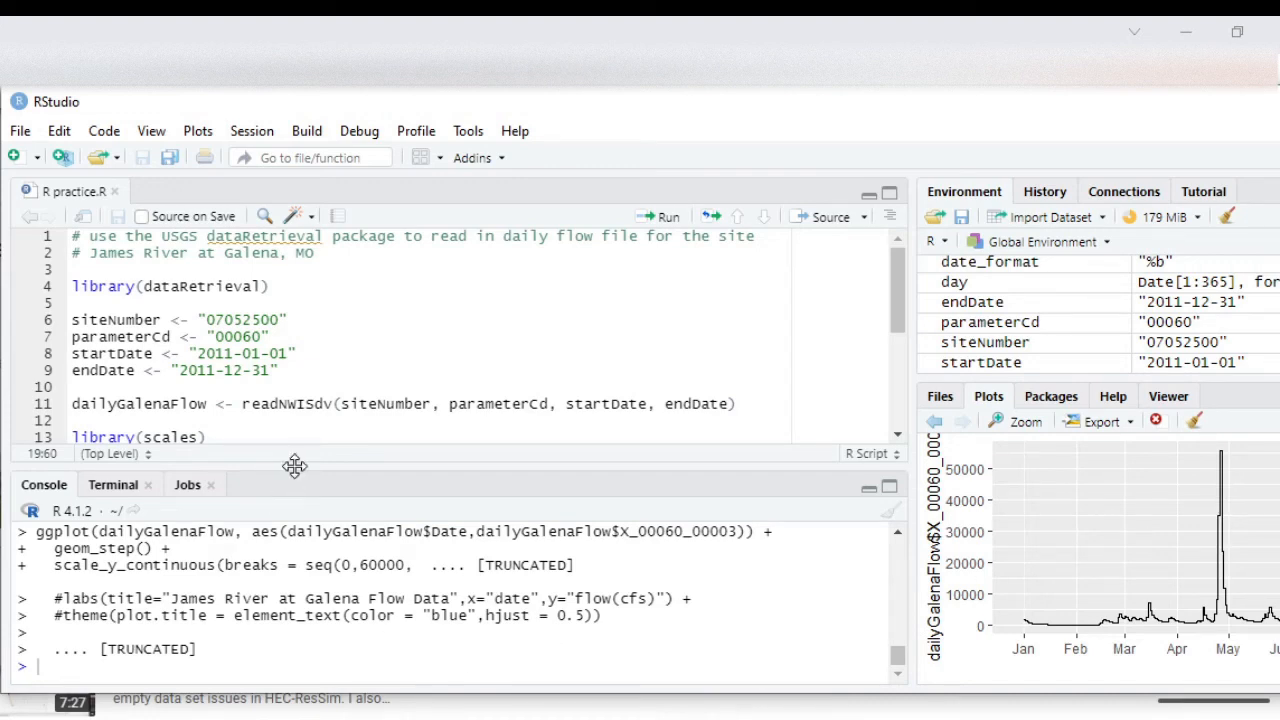
# Scroll down to the labs line and save the edited plotting script.
pyautogui.scroll(-3)
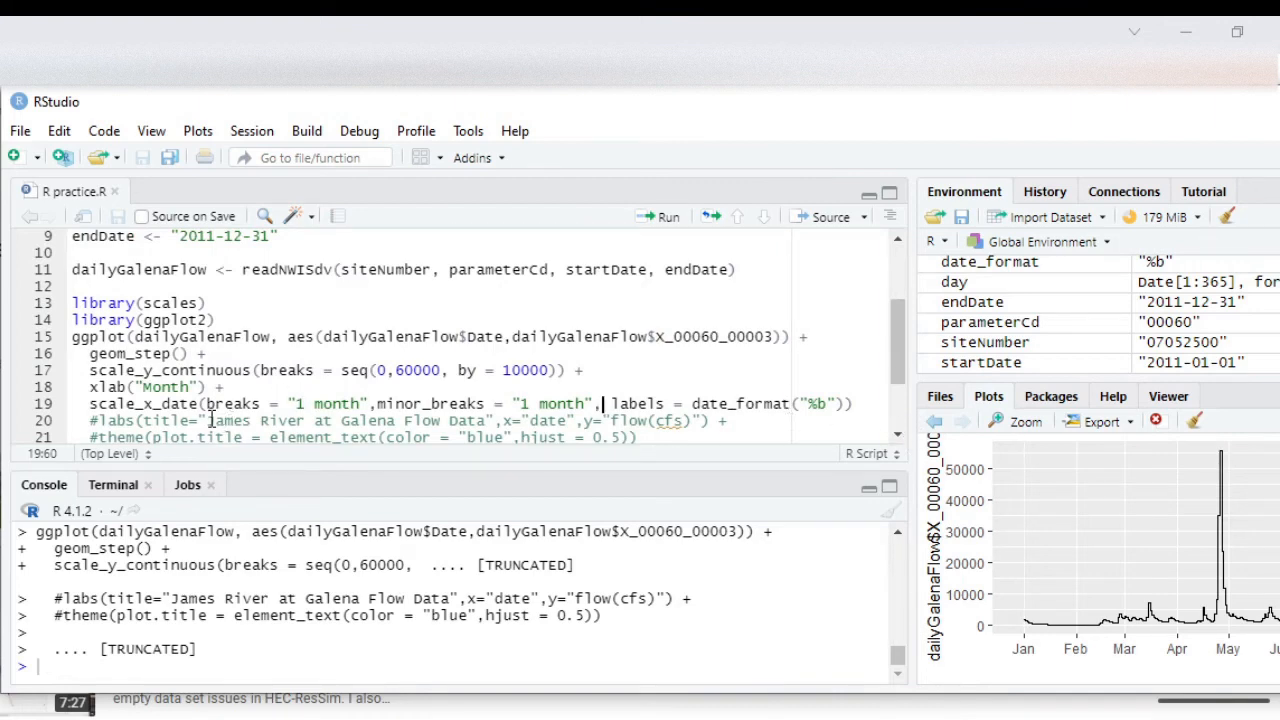
pyautogui.moveTo(803, 471)
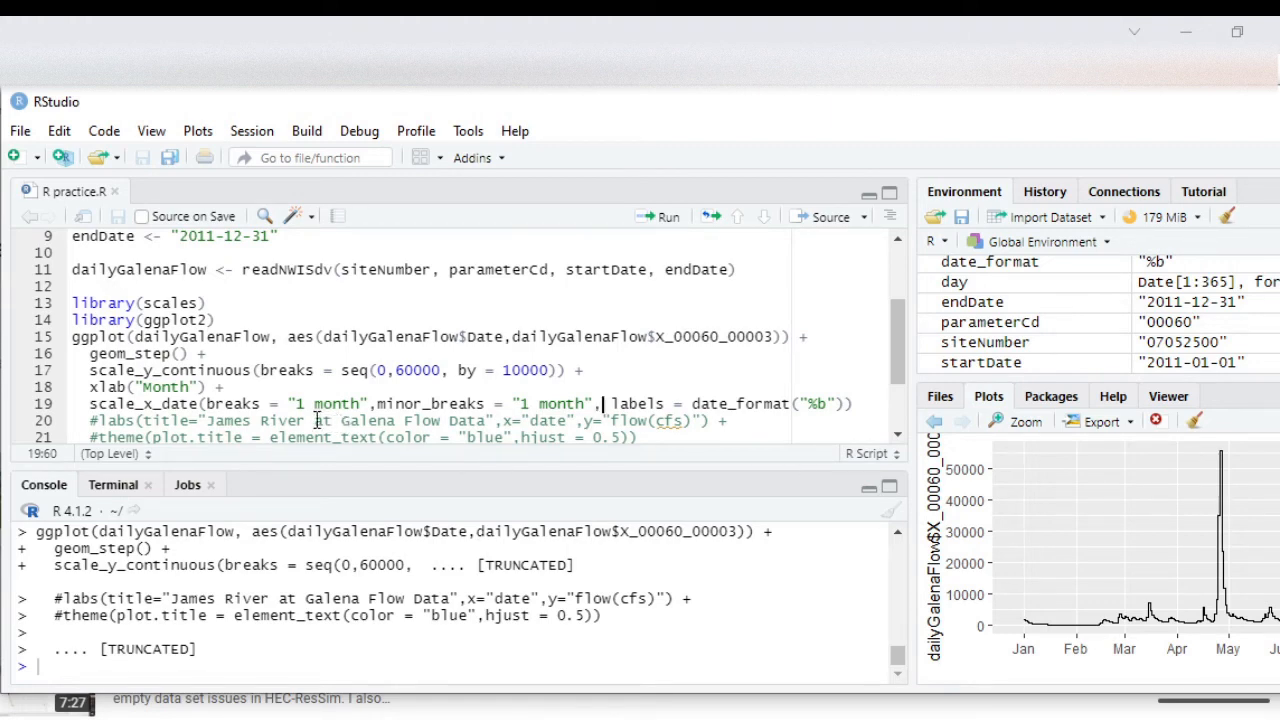
pyautogui.moveTo(500, 420)
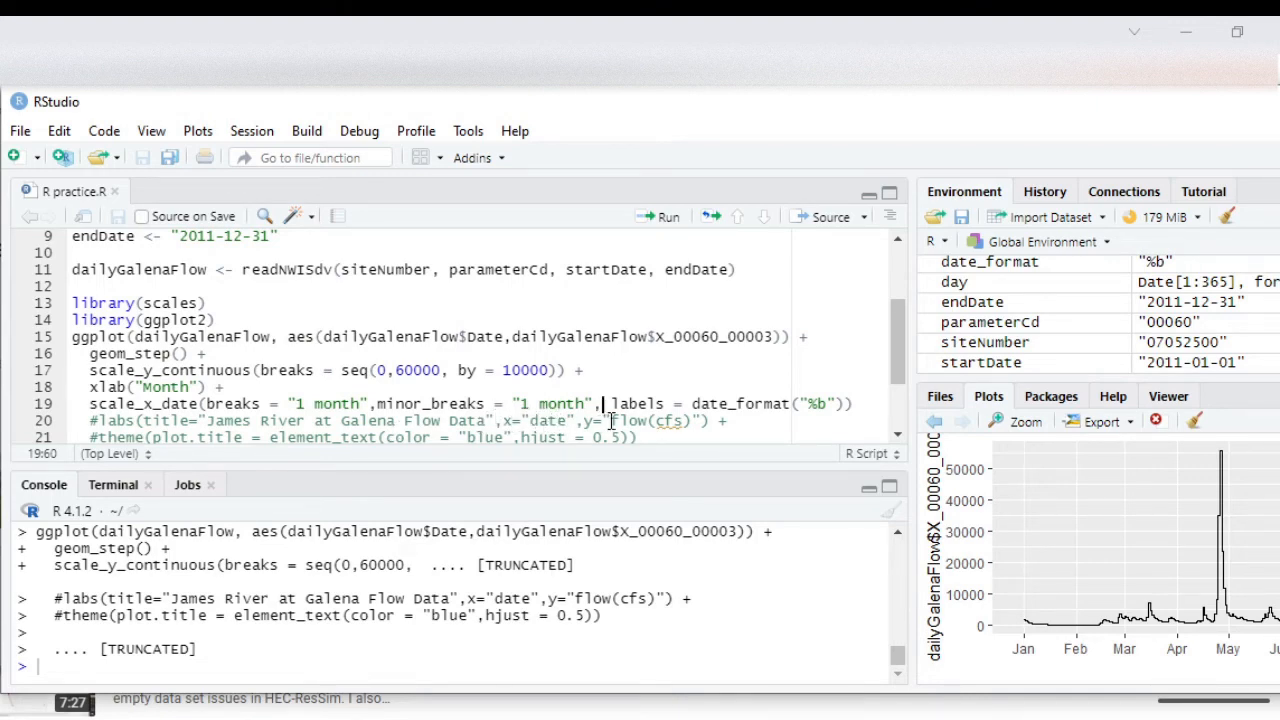
pyautogui.moveTo(952, 542)
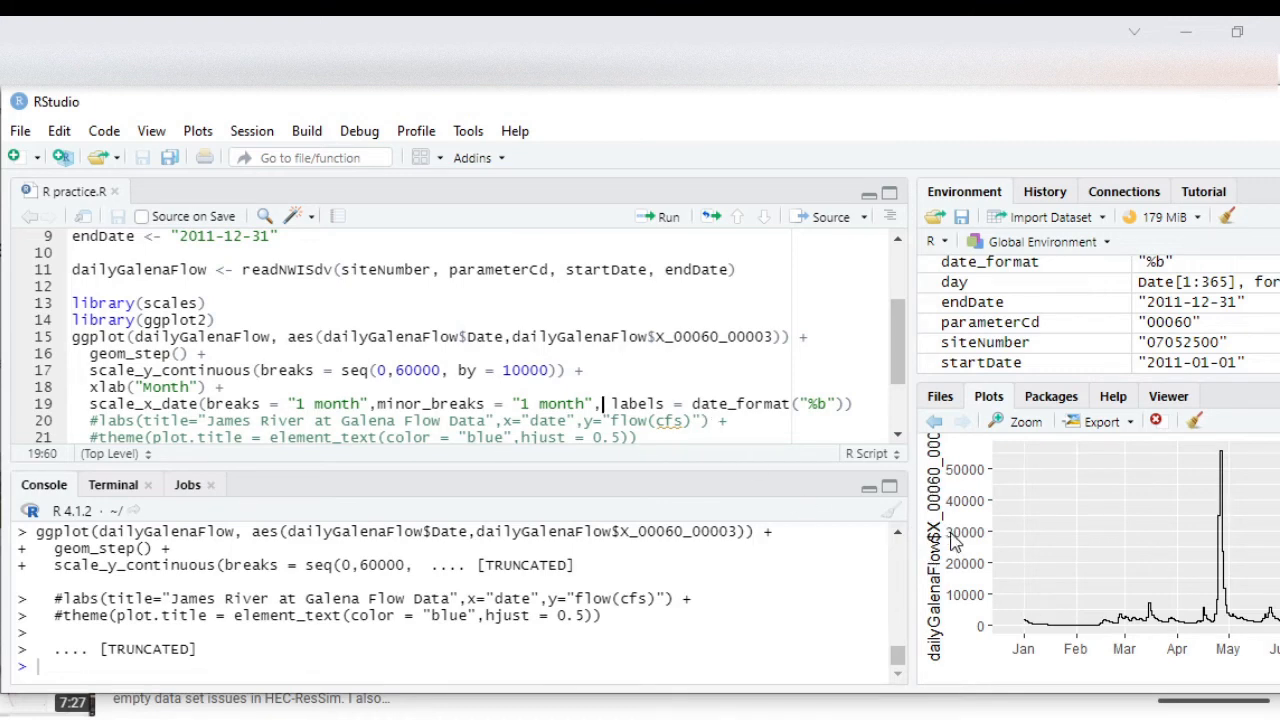
pyautogui.moveTo(943, 528)
pyautogui.write(' +')
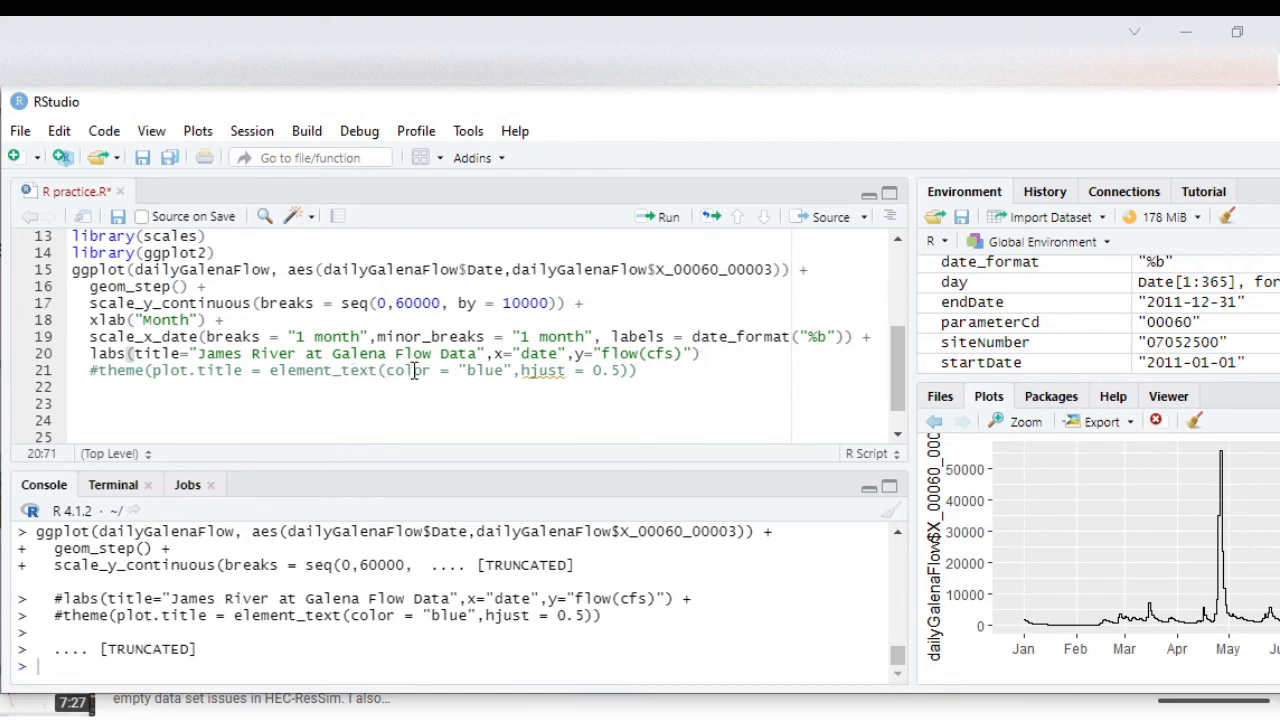
pyautogui.moveTo(140, 157)
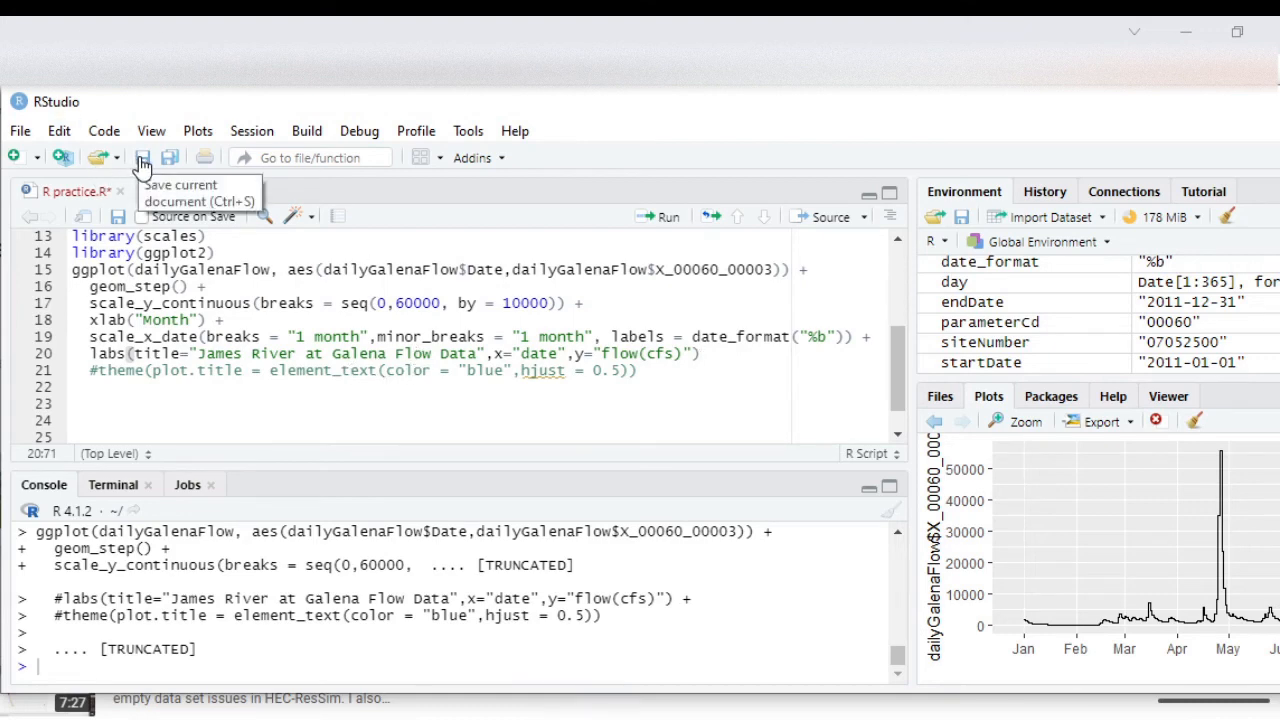
pyautogui.click(142, 157)
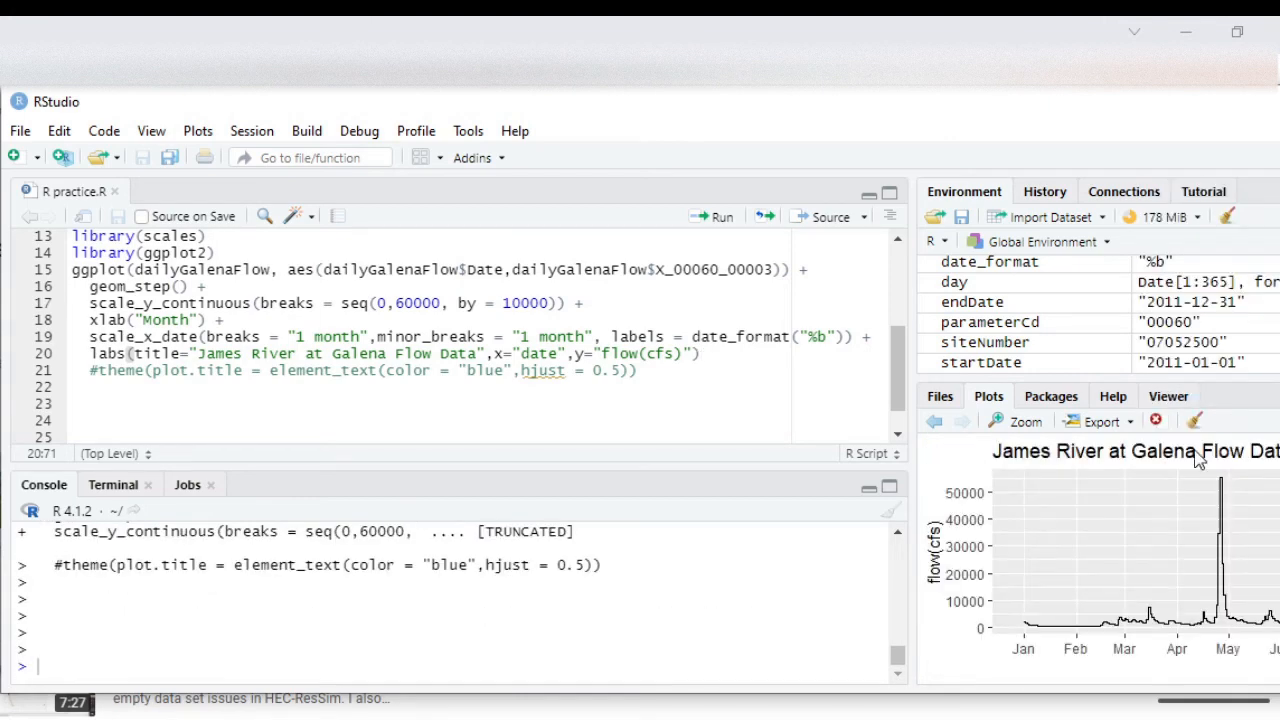
pyautogui.moveTo(1118, 477)
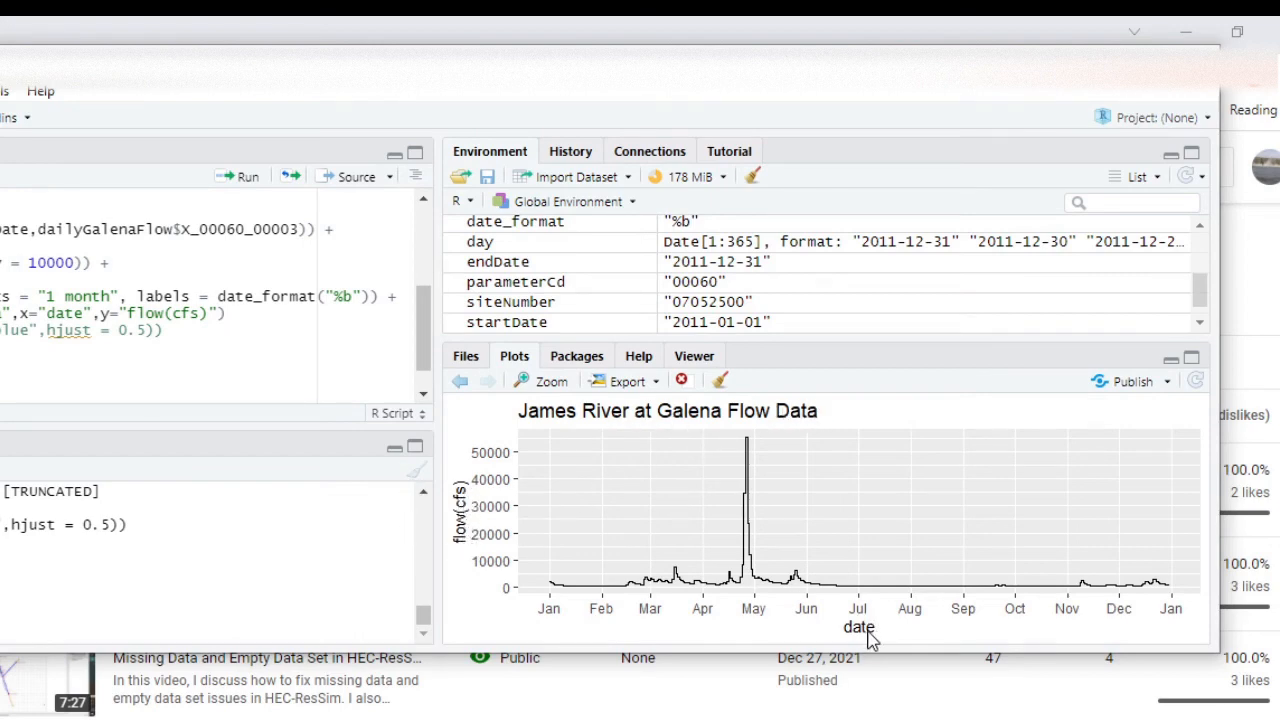
pyautogui.moveTo(892, 642)
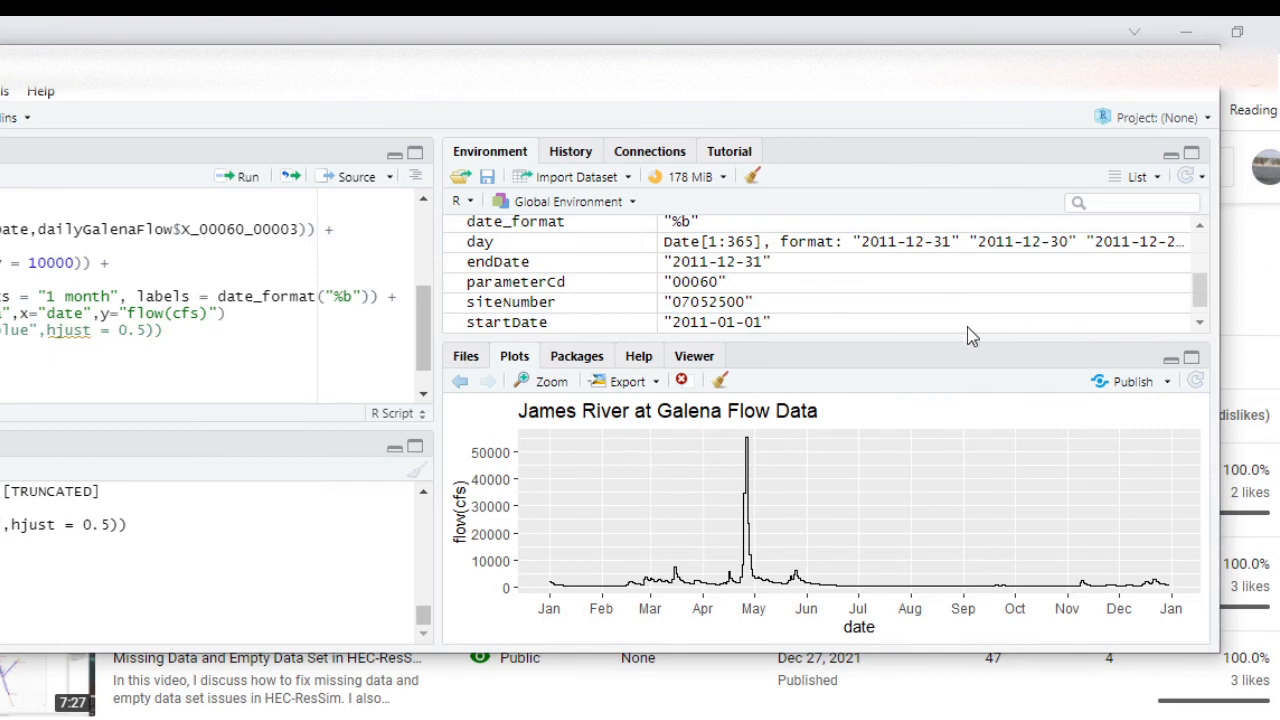
pyautogui.moveTo(624, 432)
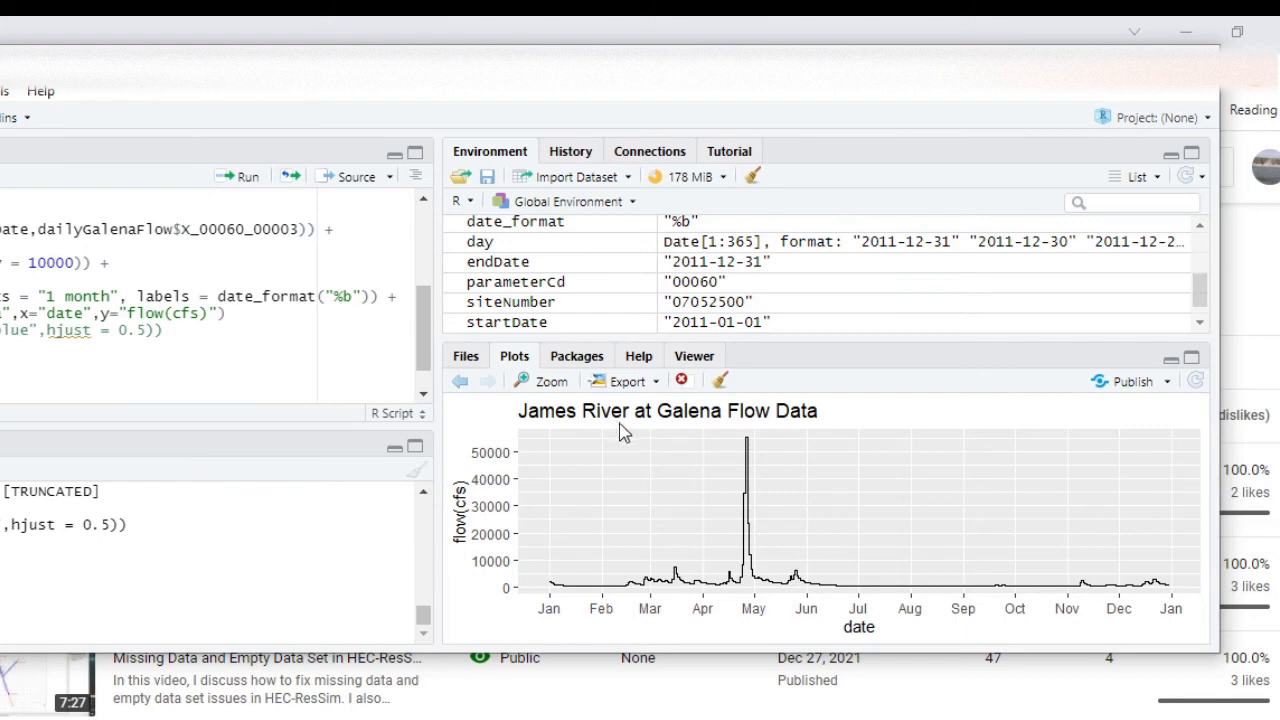
pyautogui.moveTo(578, 422)
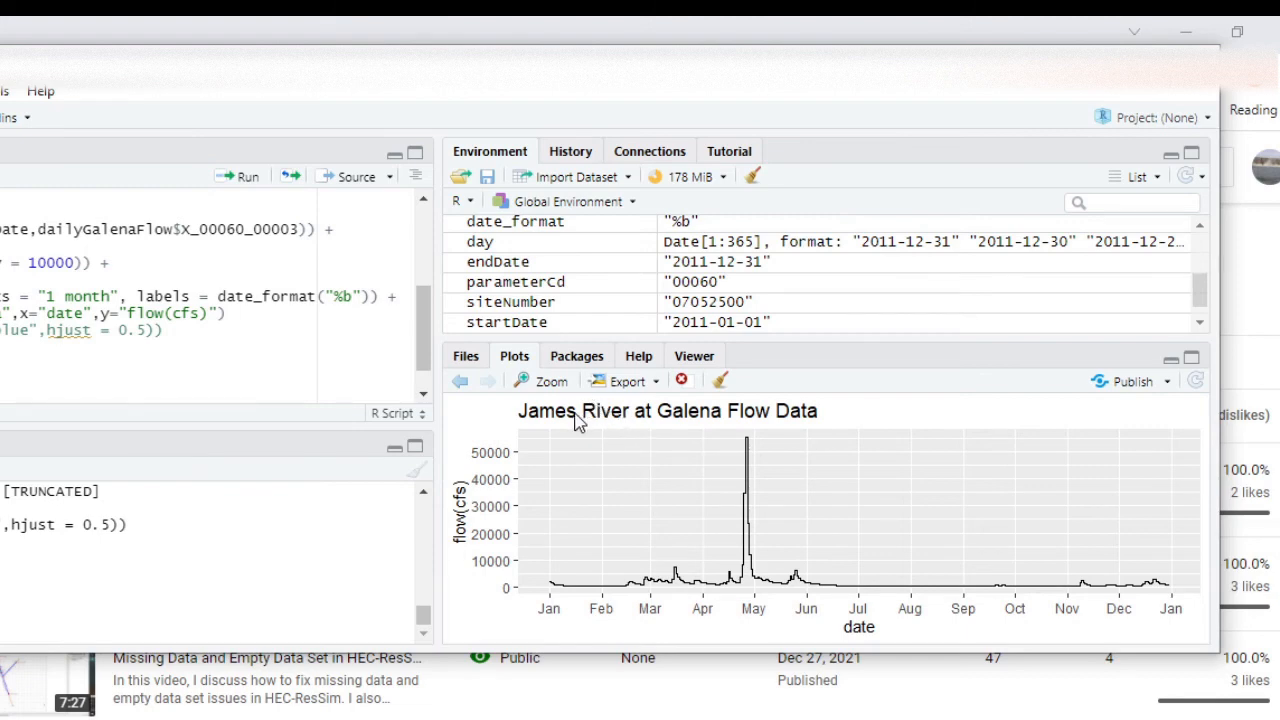
pyautogui.moveTo(647, 423)
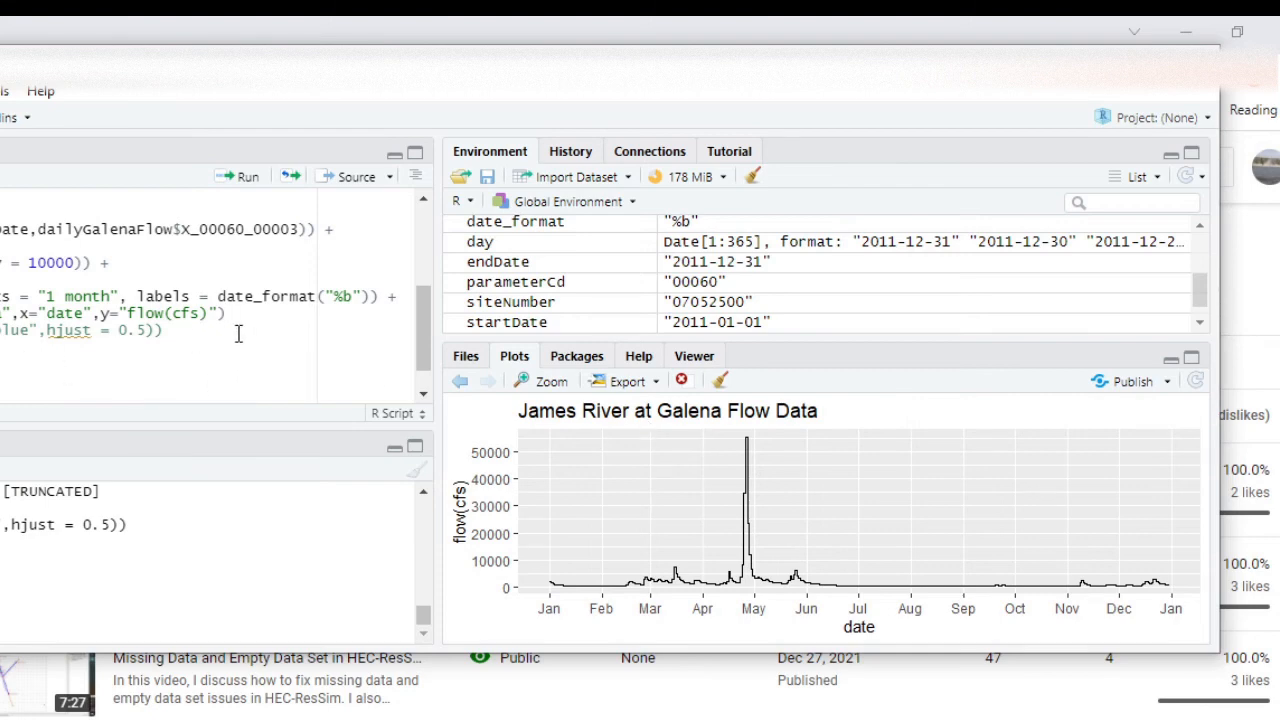
pyautogui.moveTo(241, 339)
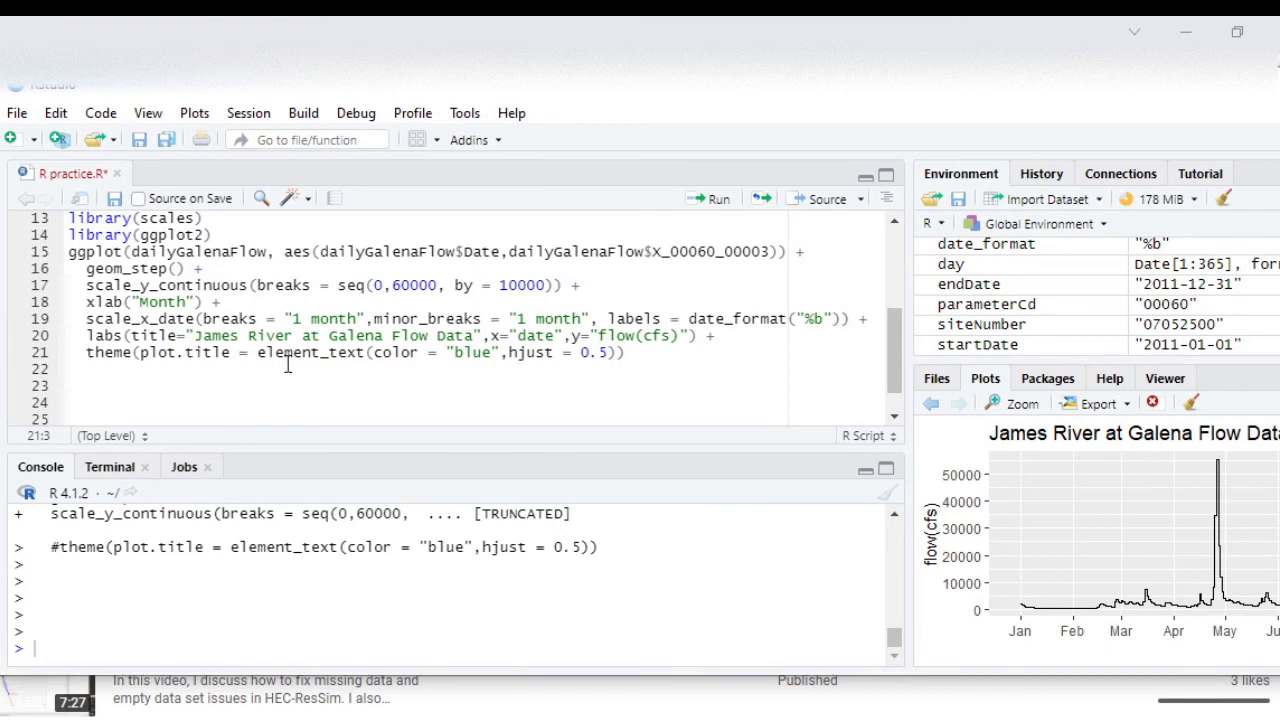
pyautogui.moveTo(470, 352)
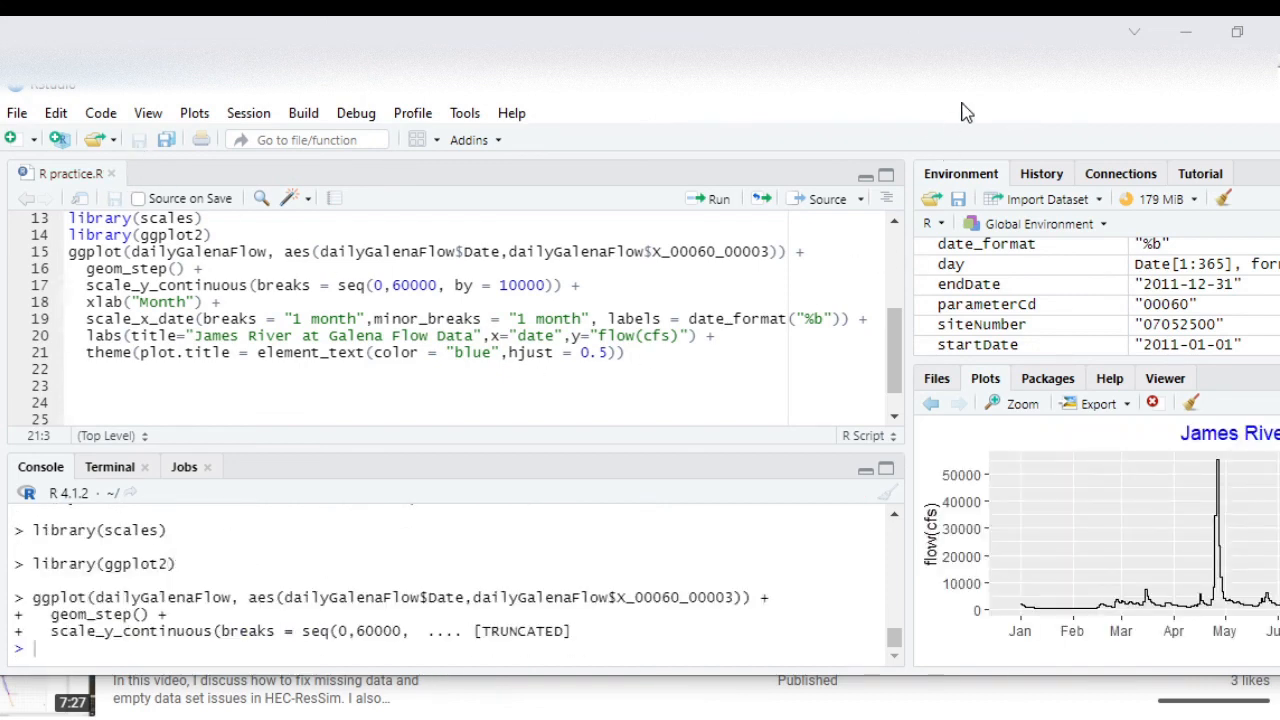
pyautogui.moveTo(1103, 143)
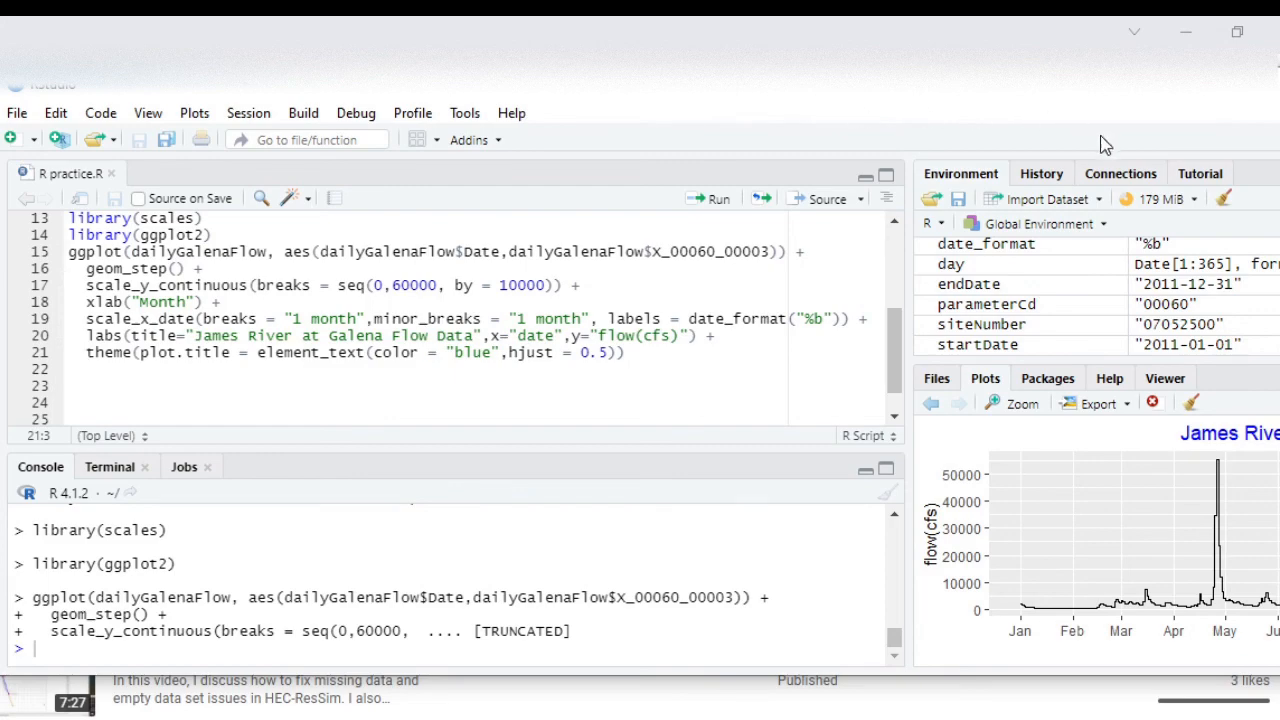